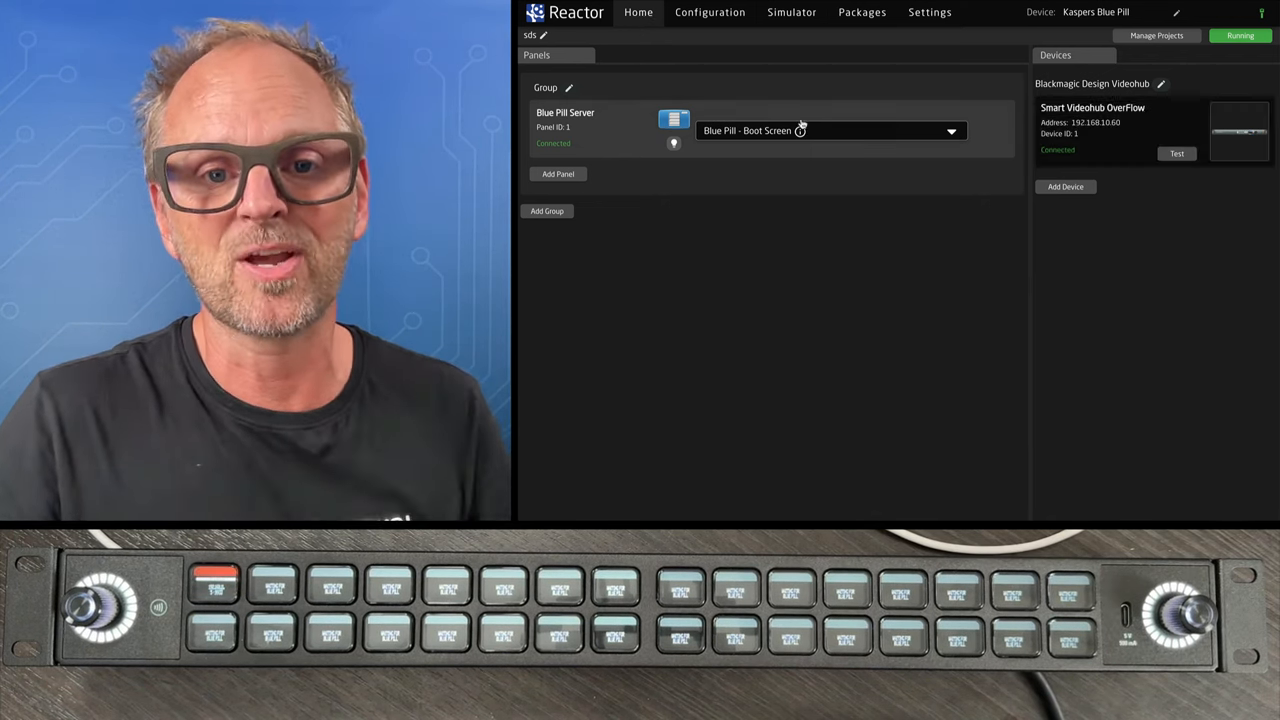
- Add the discovered XP_STREAMDECK-STUDIO panel to the Reactor panel group
left_click(558, 174)
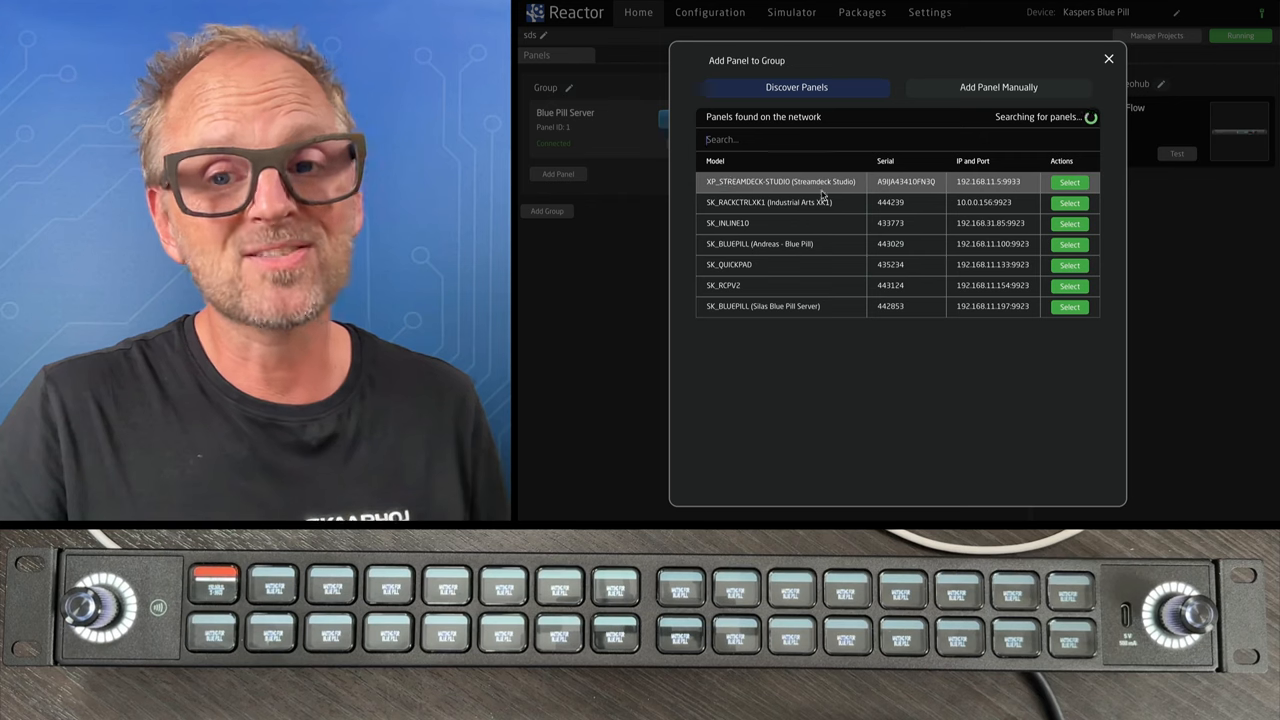
left_click(1069, 182)
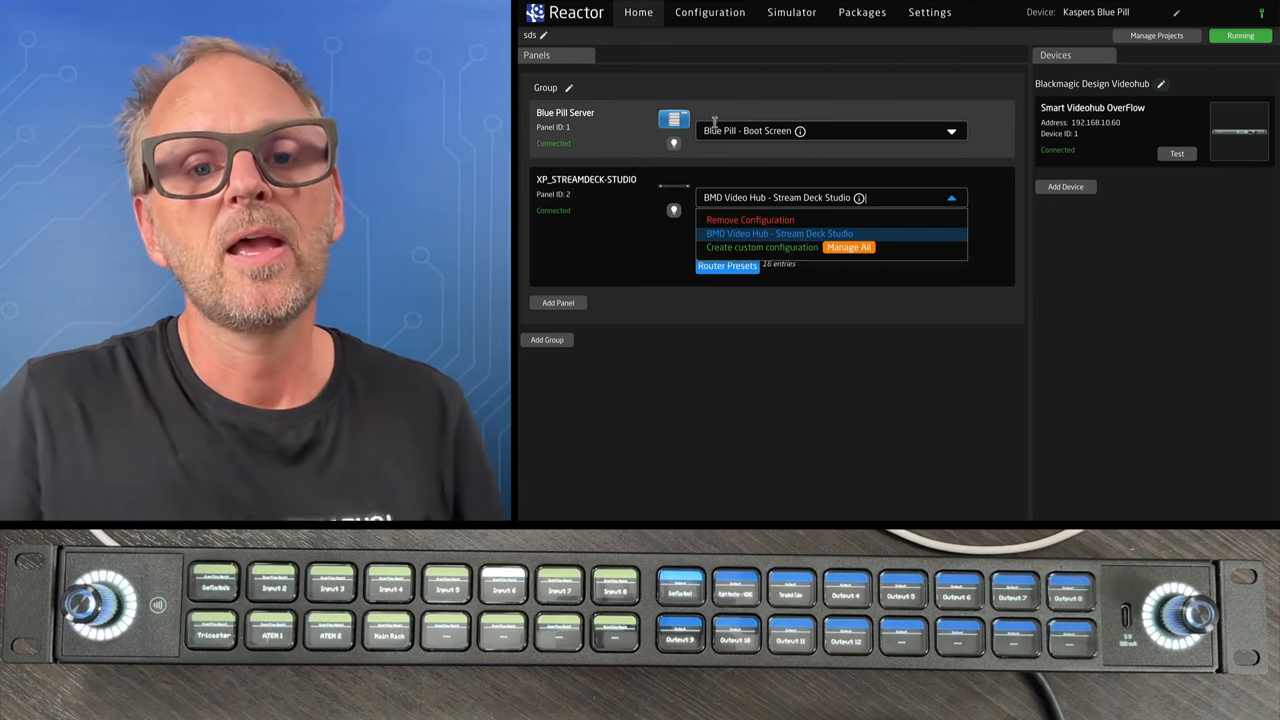
- Create a blank custom Stream Deck configuration and add the ATEM Mini device found by searching 'atem'
left_click(761, 247)
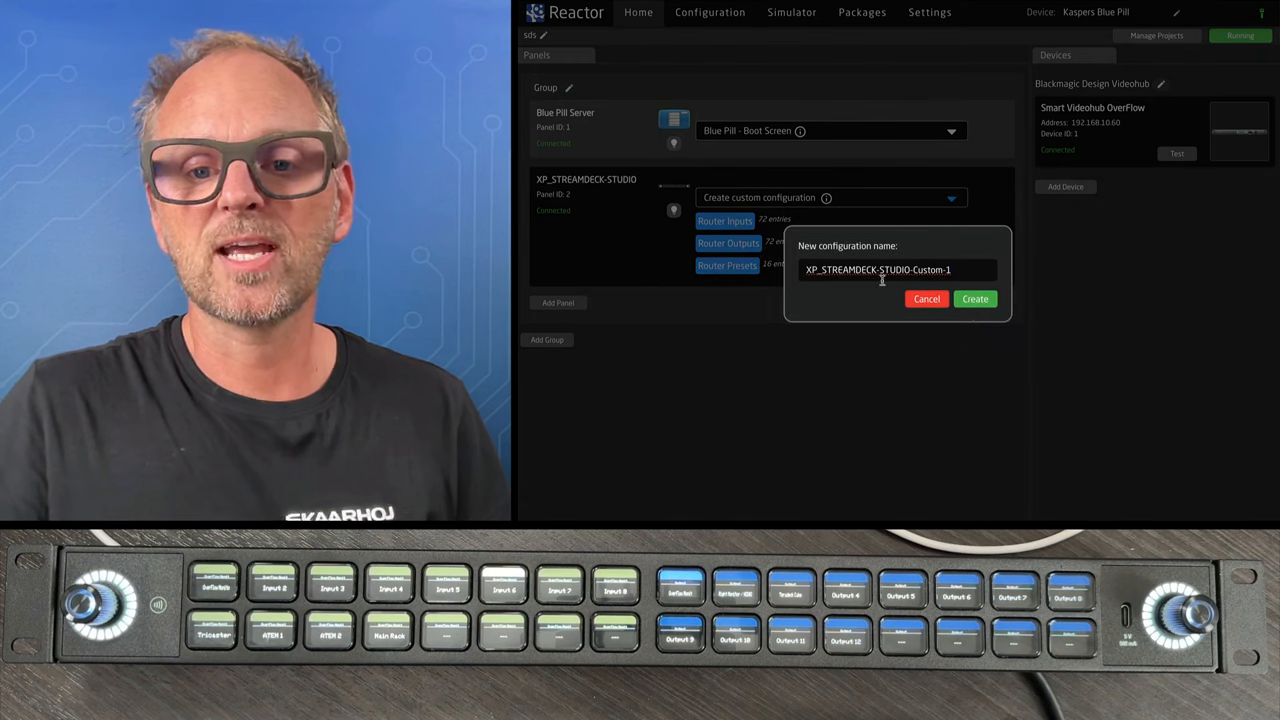
left_click(974, 298)
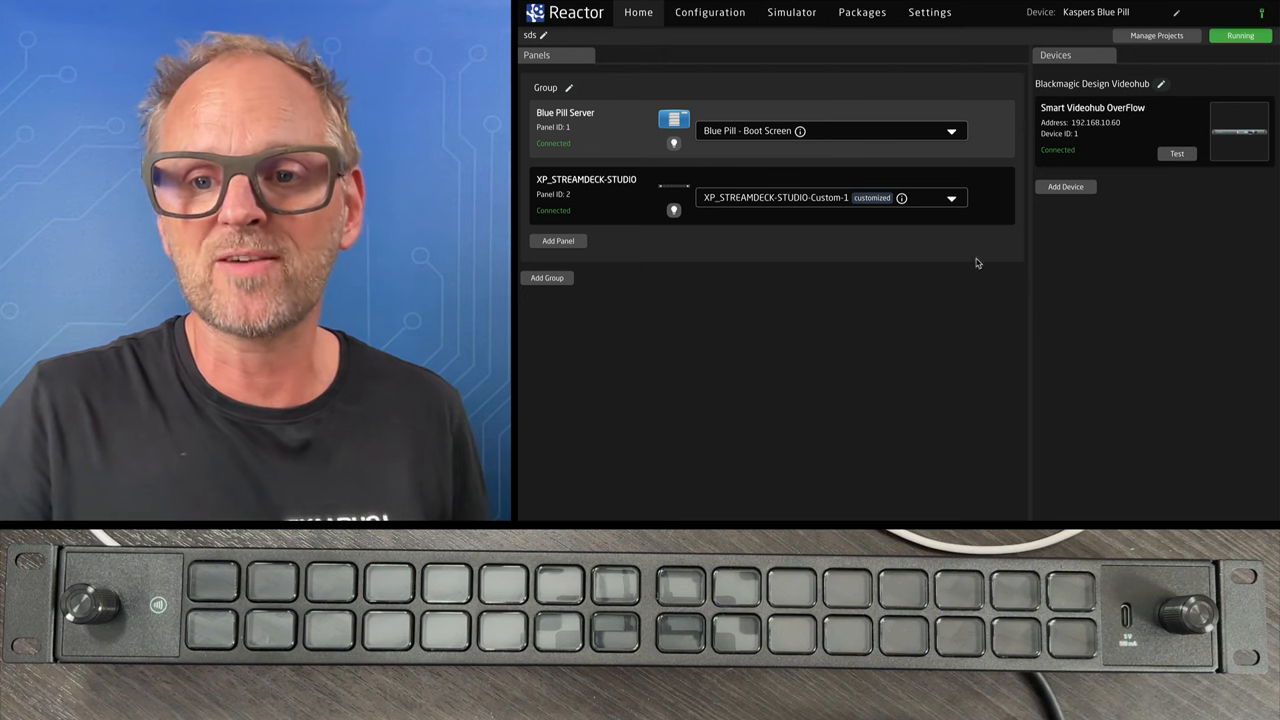
left_click(1065, 186)
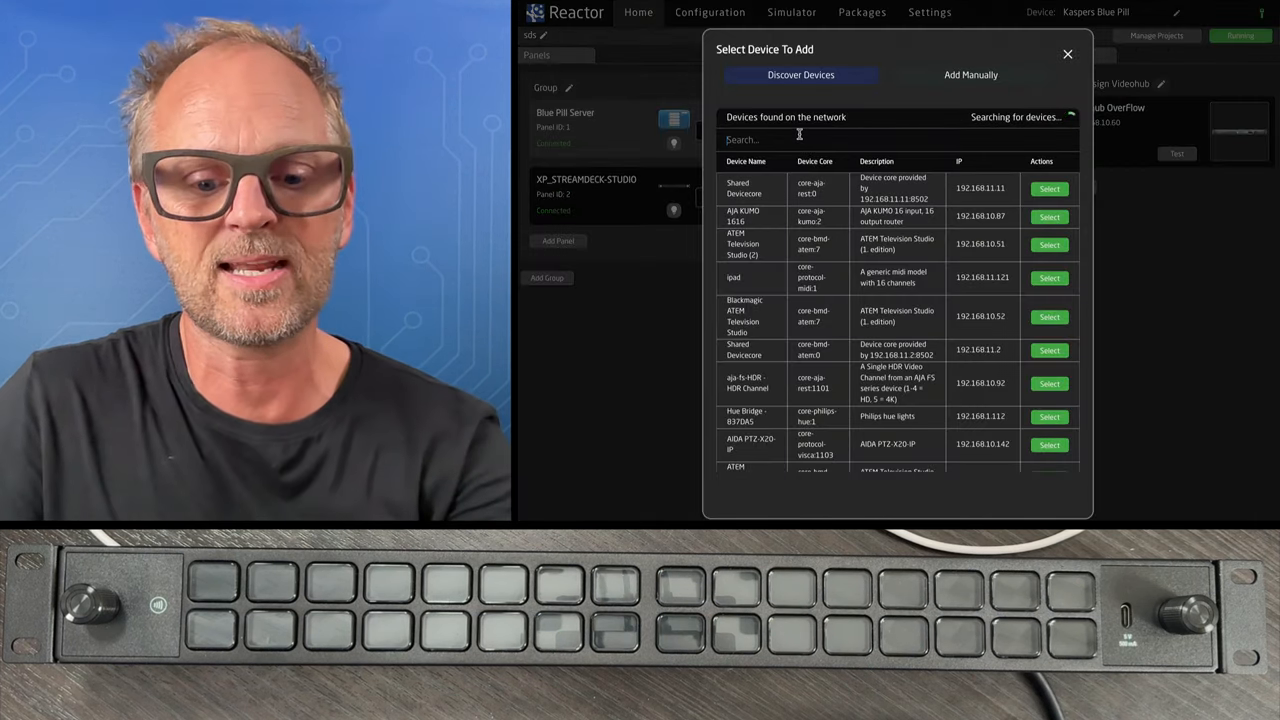
type("atem")
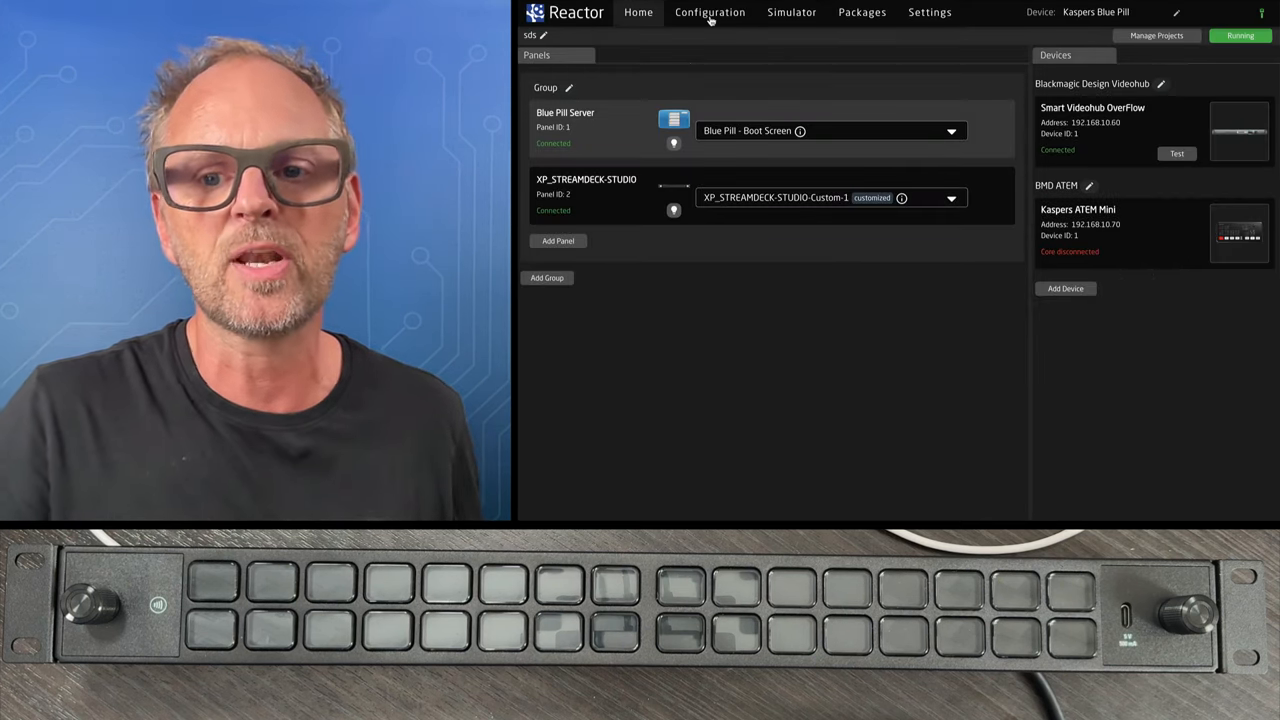
left_click(710, 12)
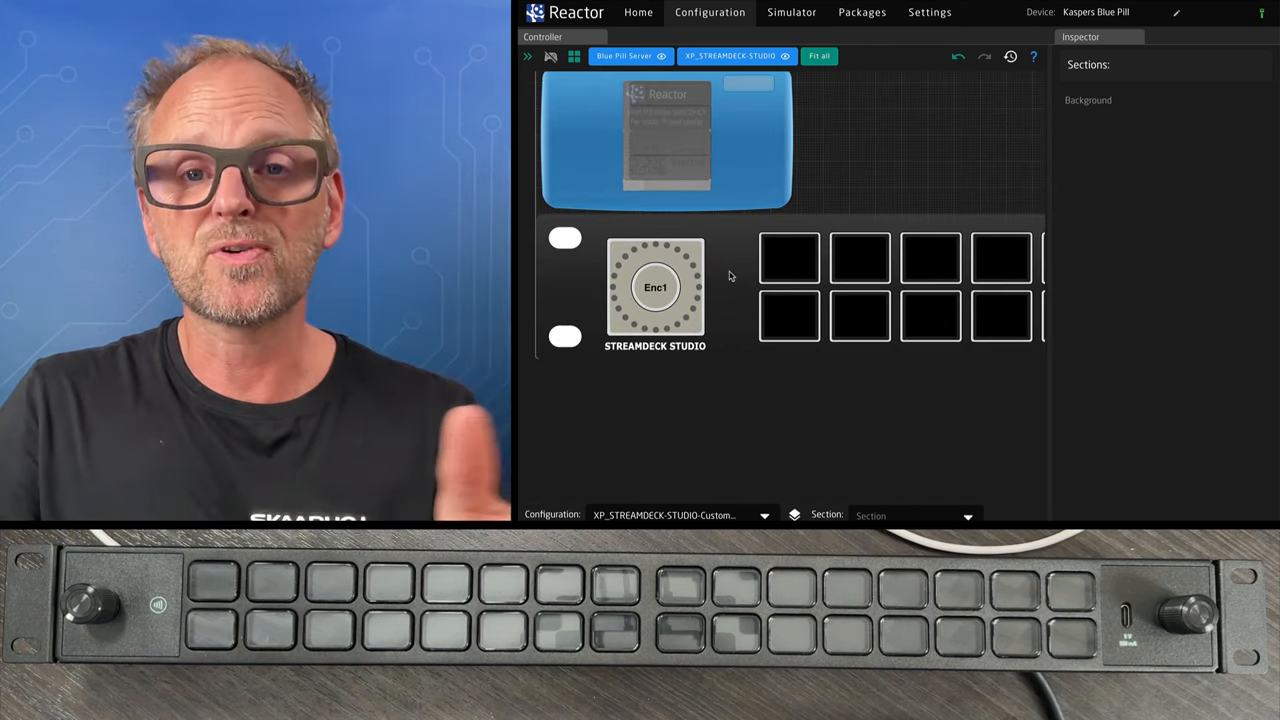
- Give Btn1–Btn4 on the Background section the ATEM ProgramPreview behavior
left_click(1001, 315)
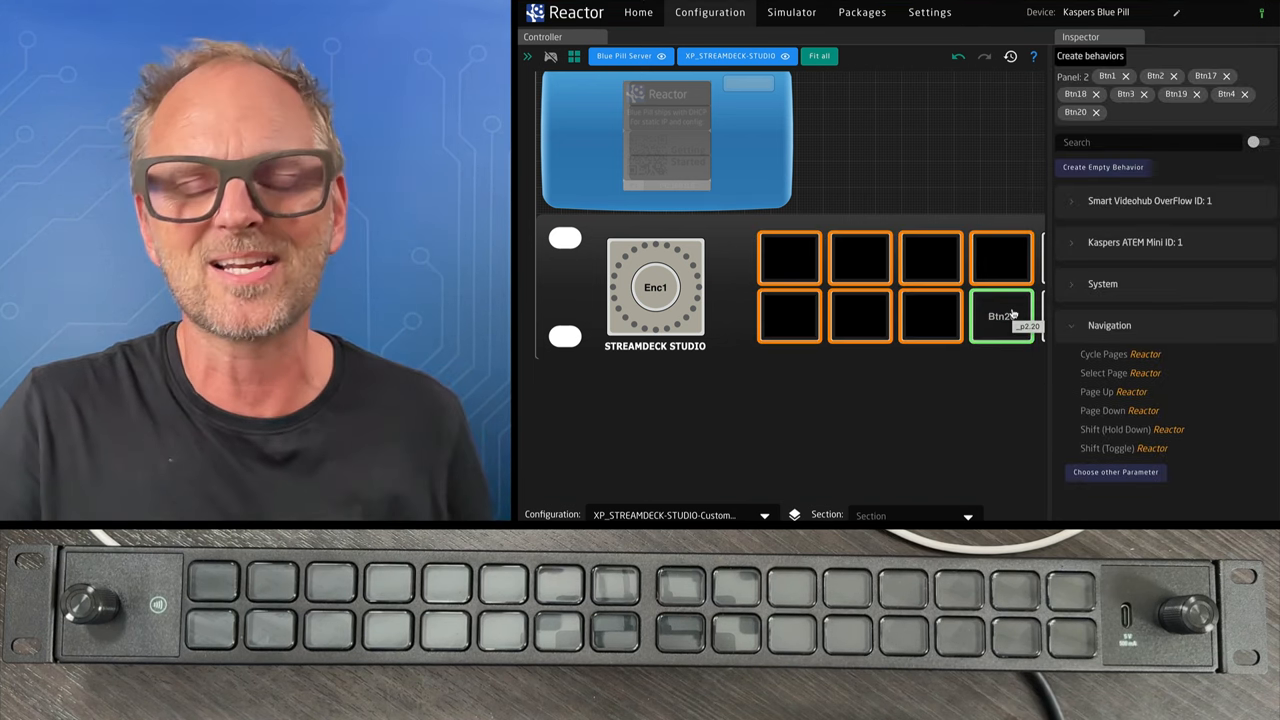
left_click(819, 56)
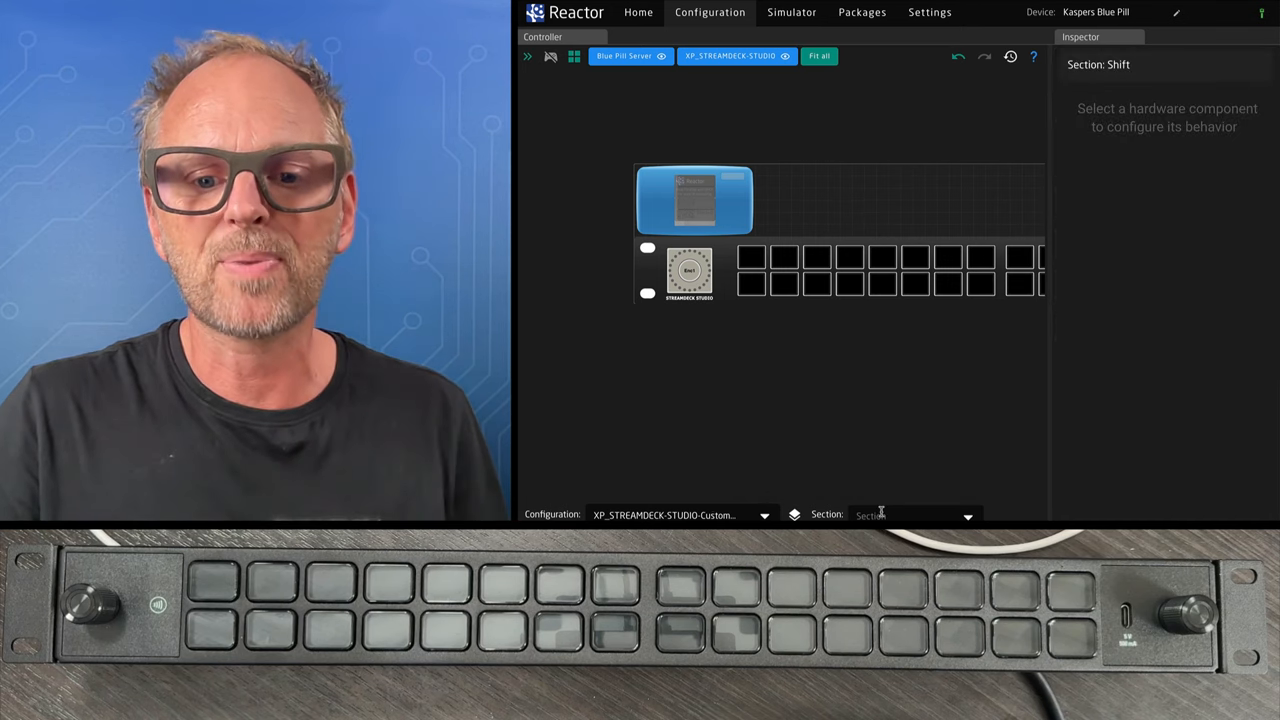
left_click(910, 515)
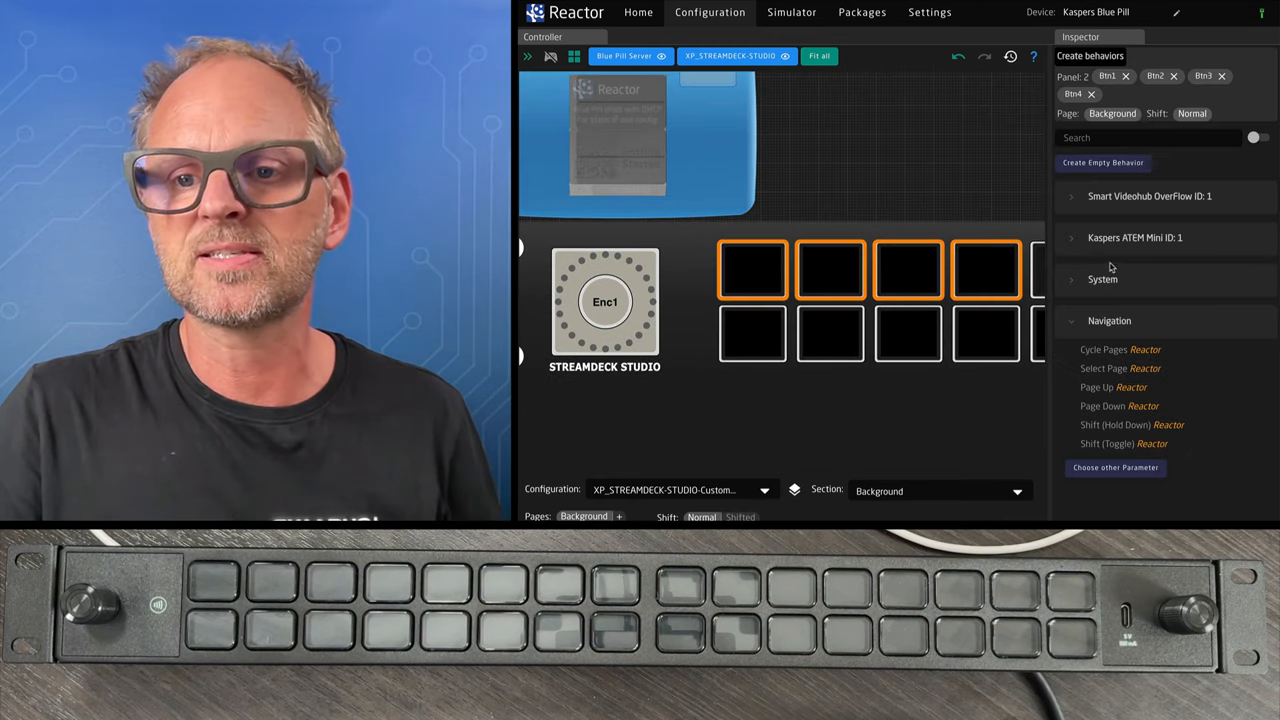
left_click(1135, 237)
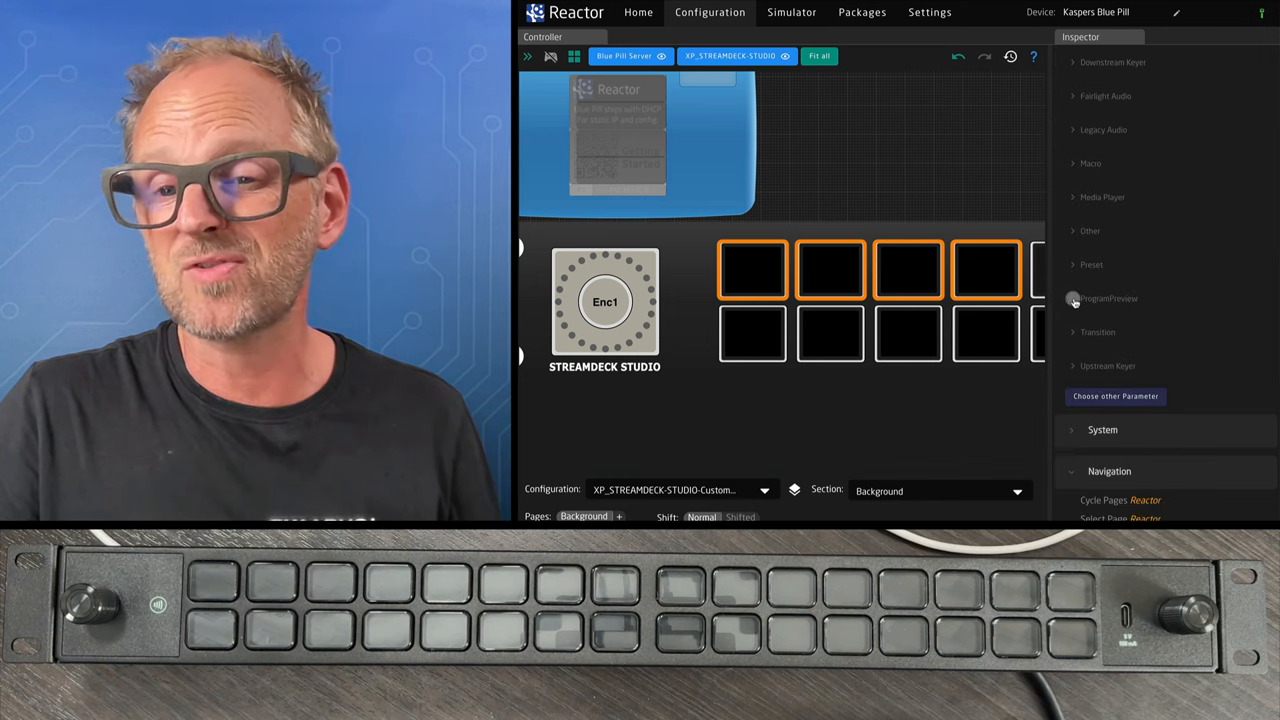
left_click(1107, 298)
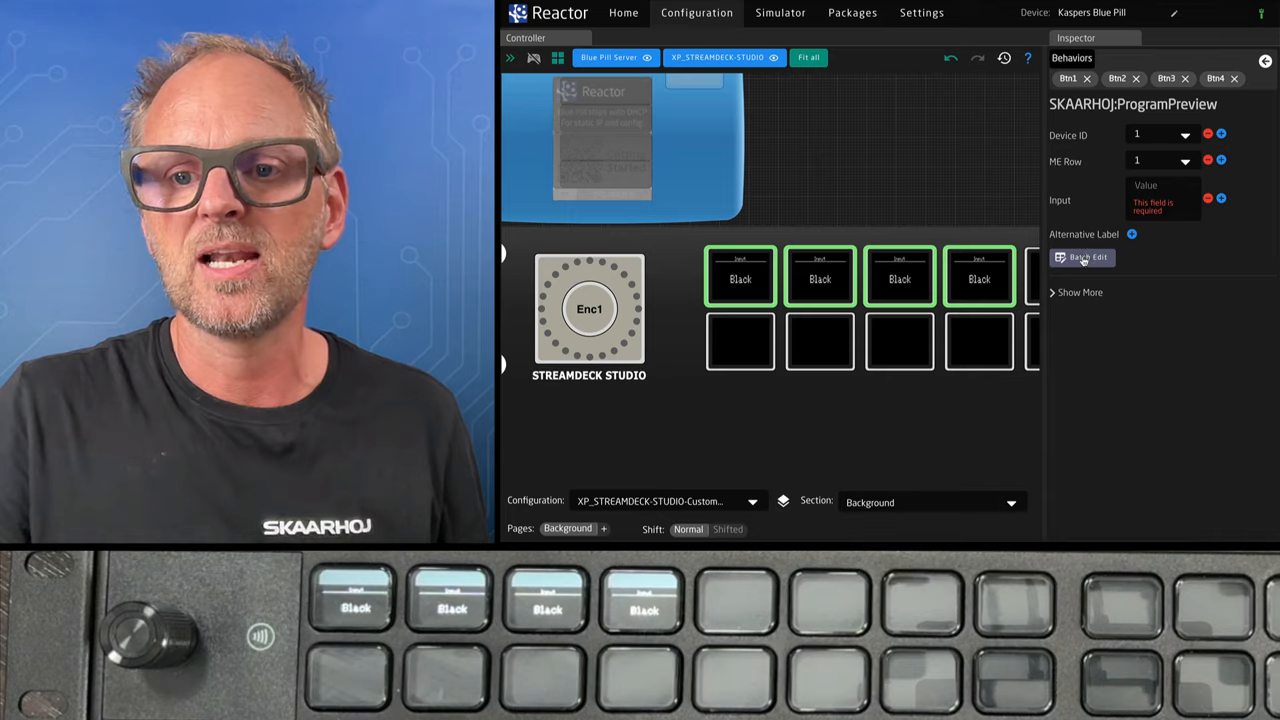
- Batch-assign camera inputs to the four keys and review Camera 3's full settings
left_click(1082, 257)
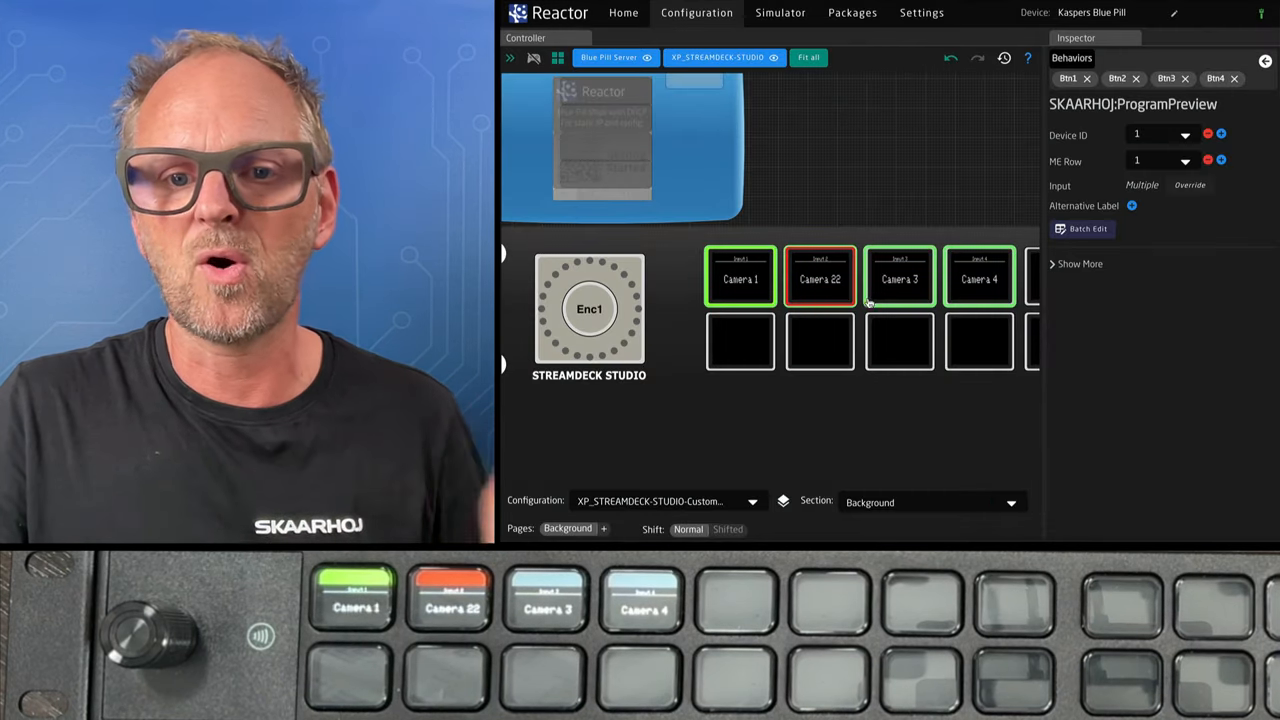
left_click(898, 275)
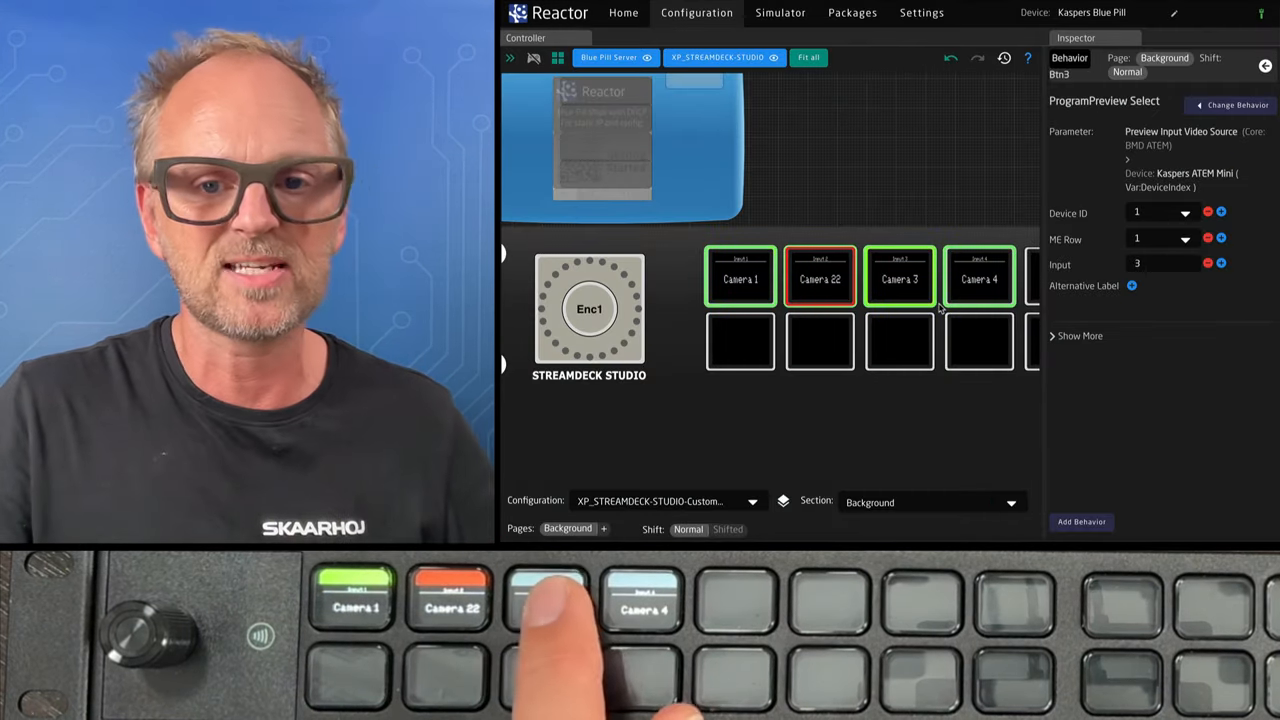
left_click(1079, 335)
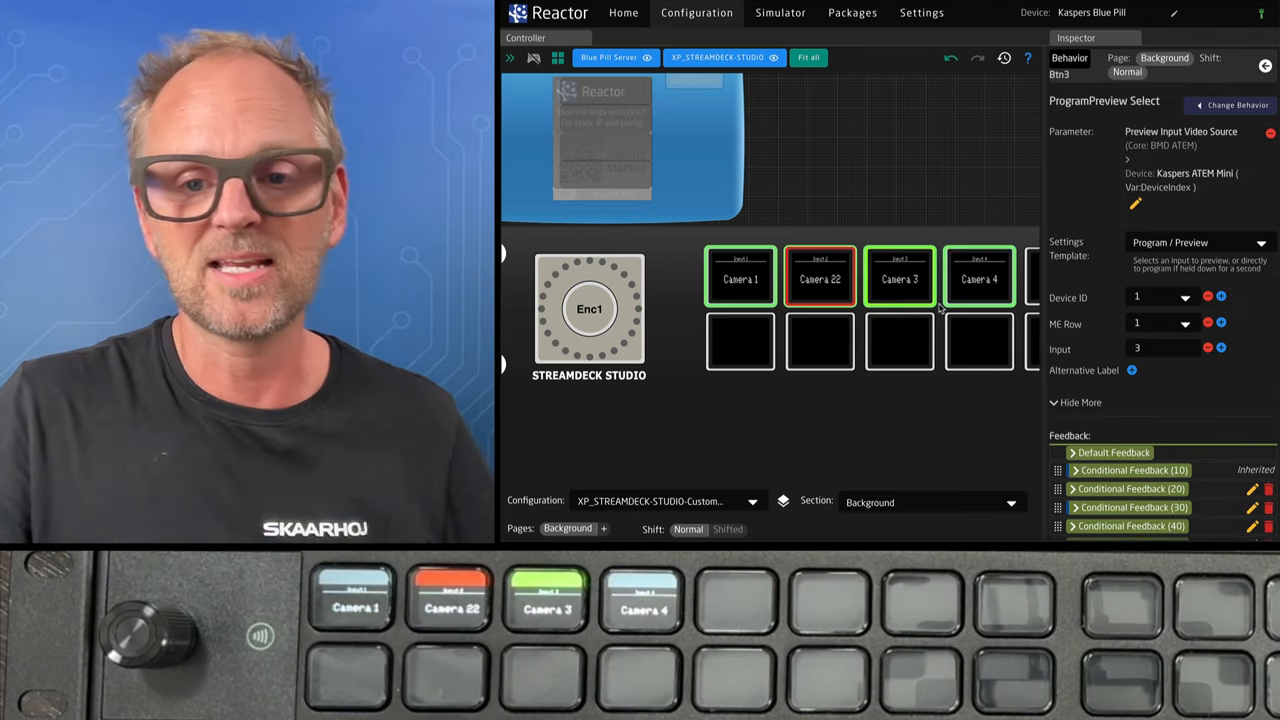
- Assign the ATEM Cut behavior with ME Row 1 to Btn17
left_click(740, 341)
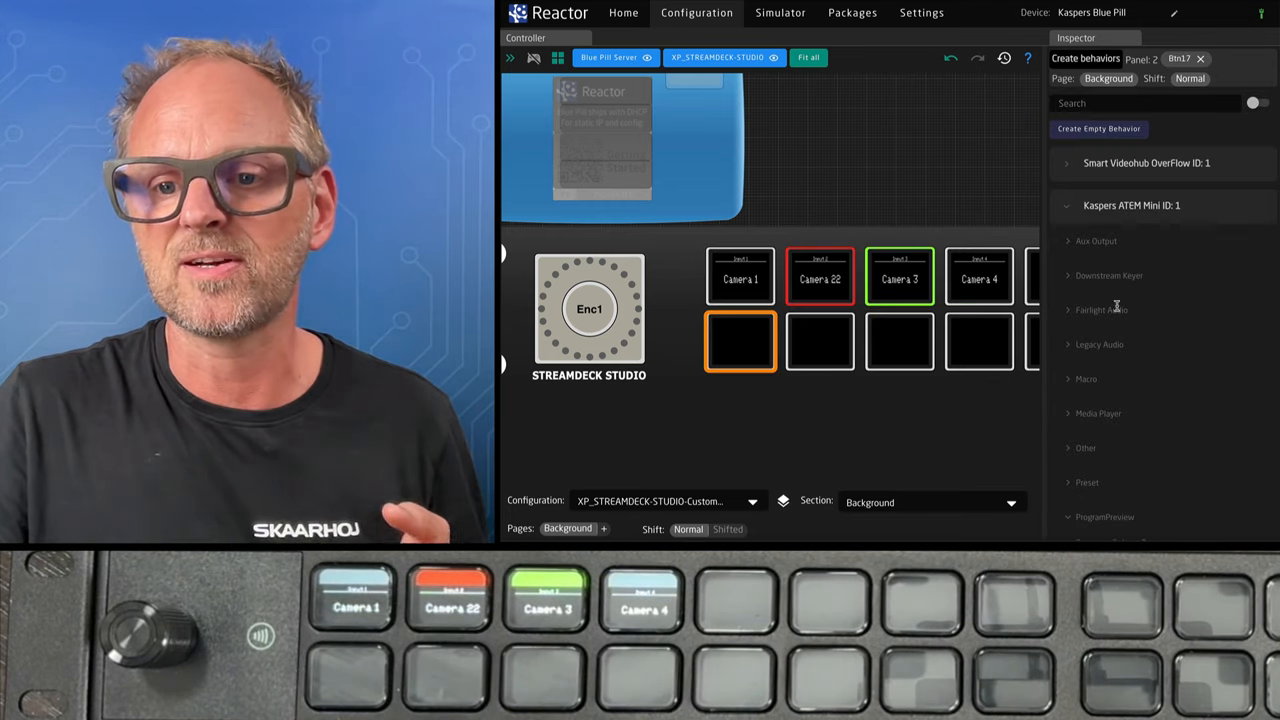
type("cut")
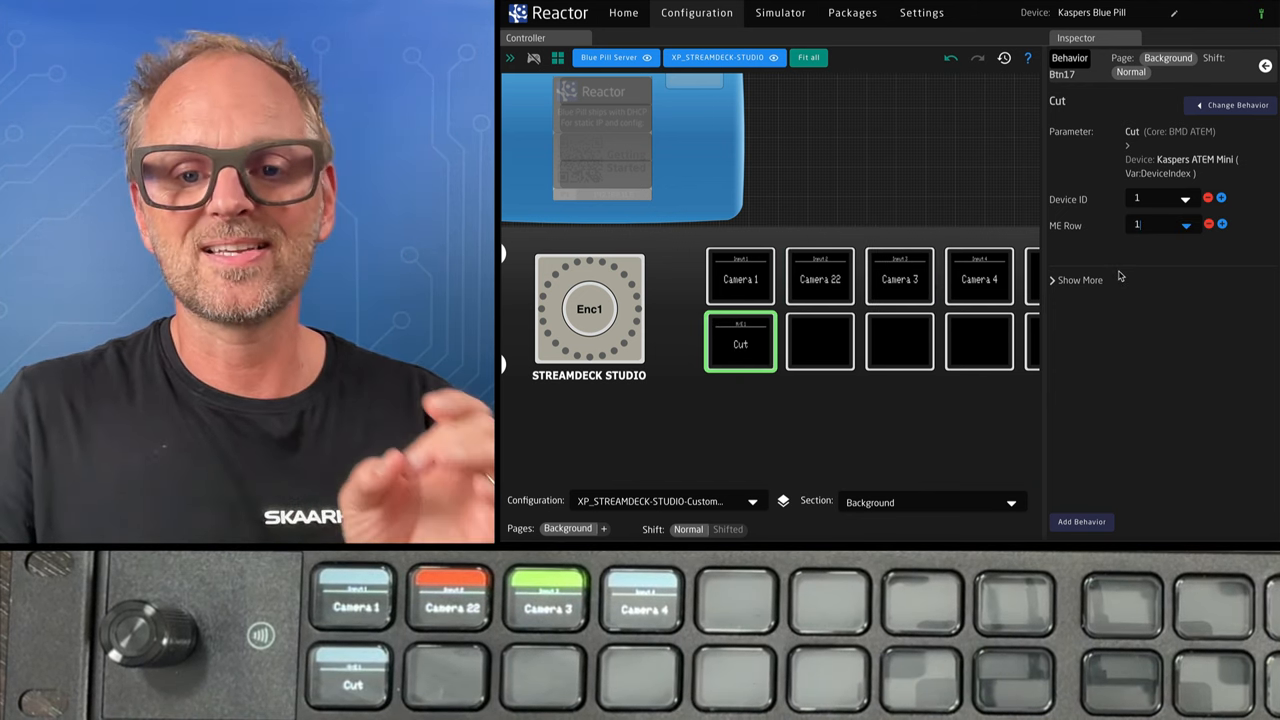
left_click(978, 277)
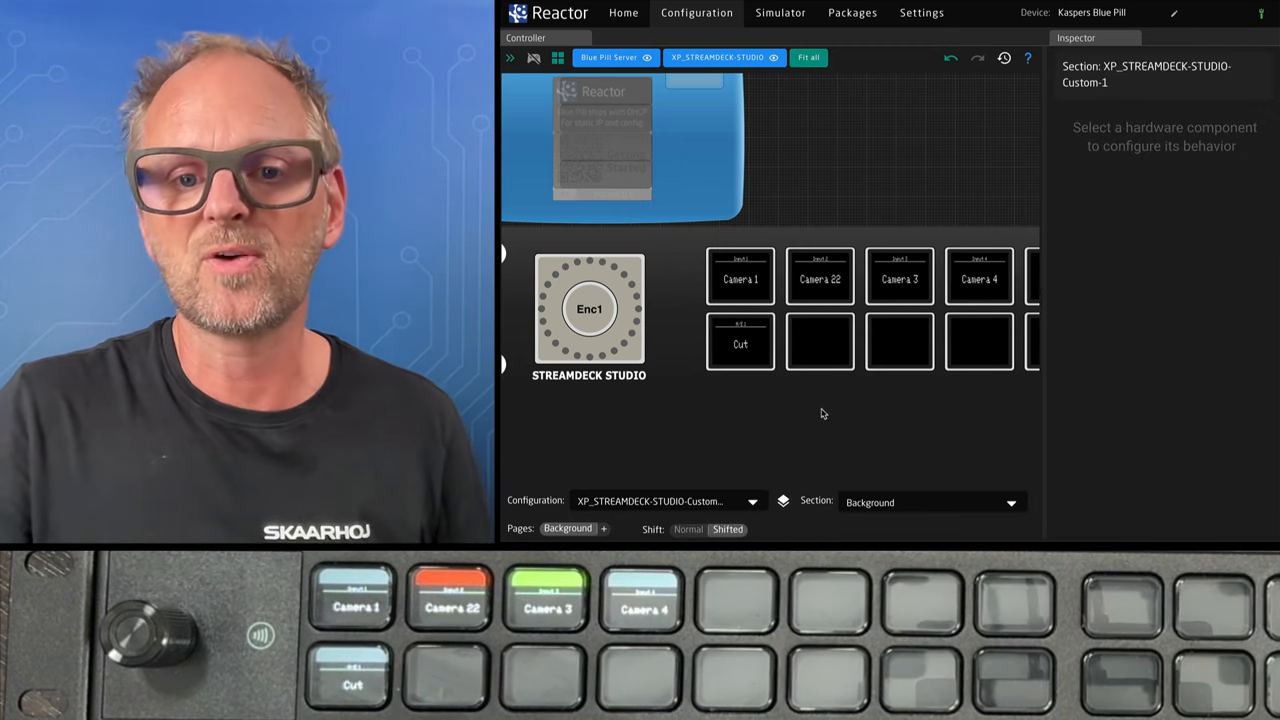
- On the shifted layer, set the four camera keys' M/E row and number their inputs 5–8
left_click(740, 277)
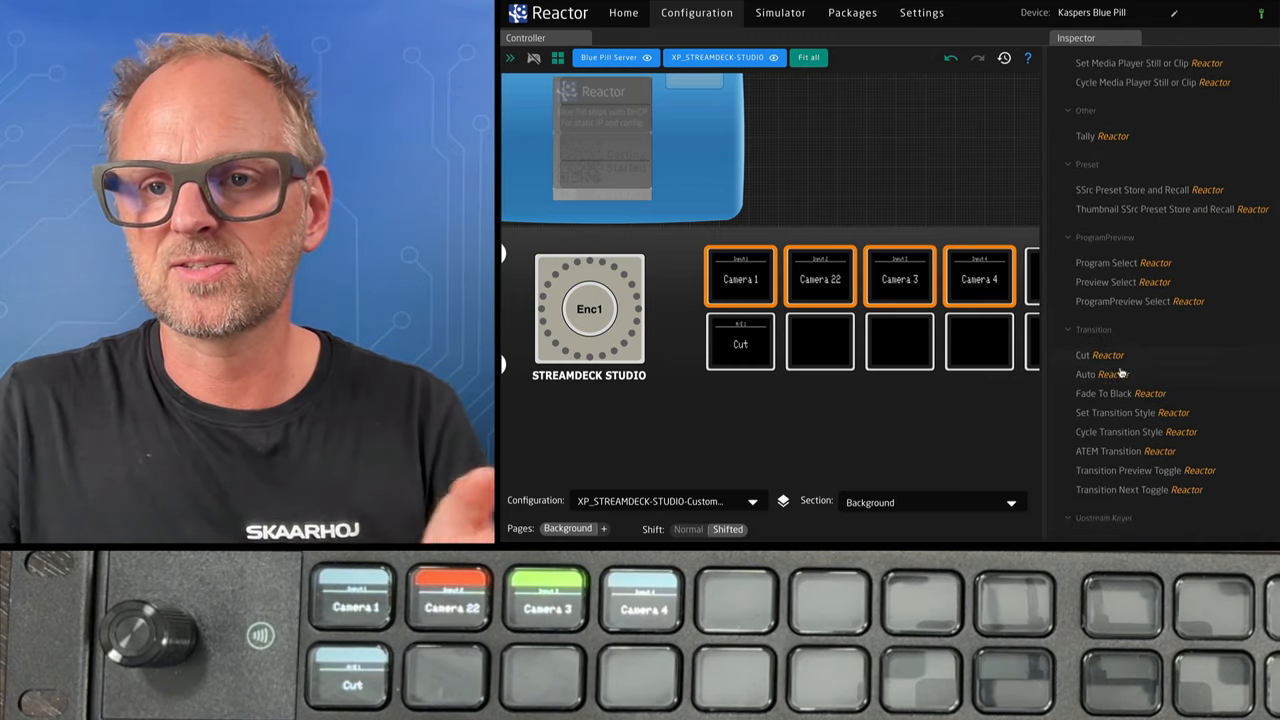
scroll("down", 3)
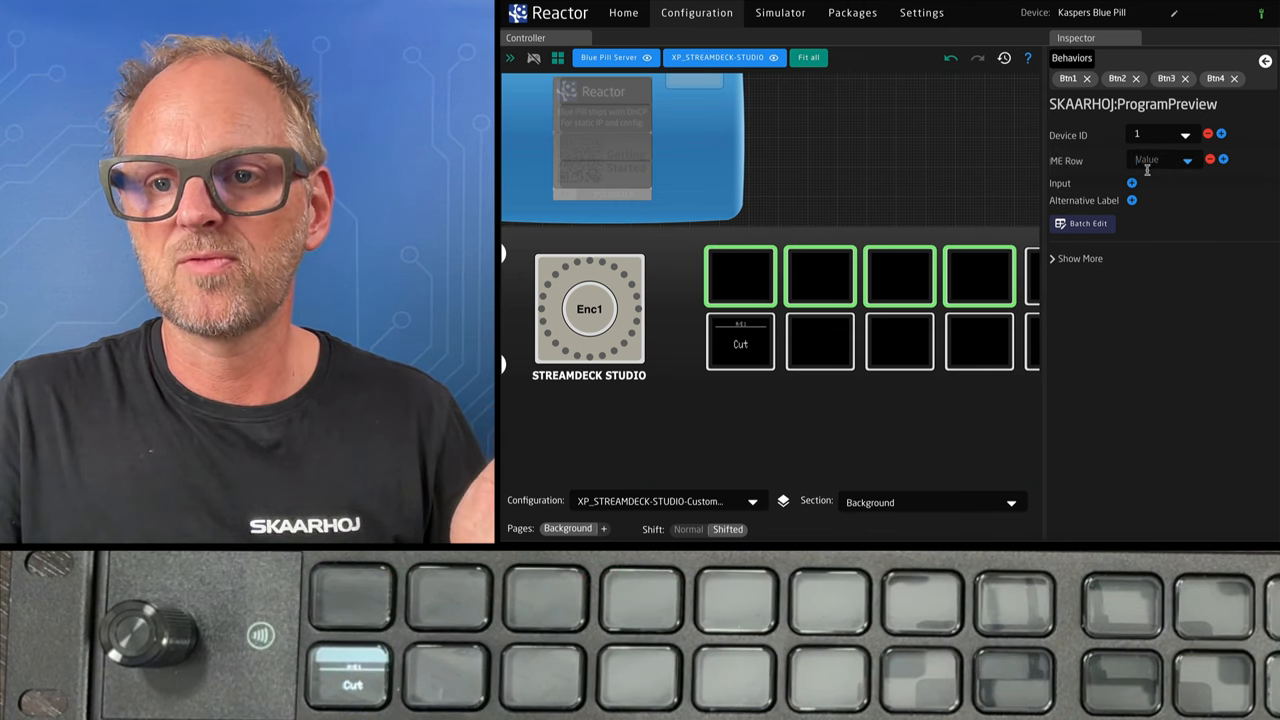
left_click(1160, 160)
type("5")
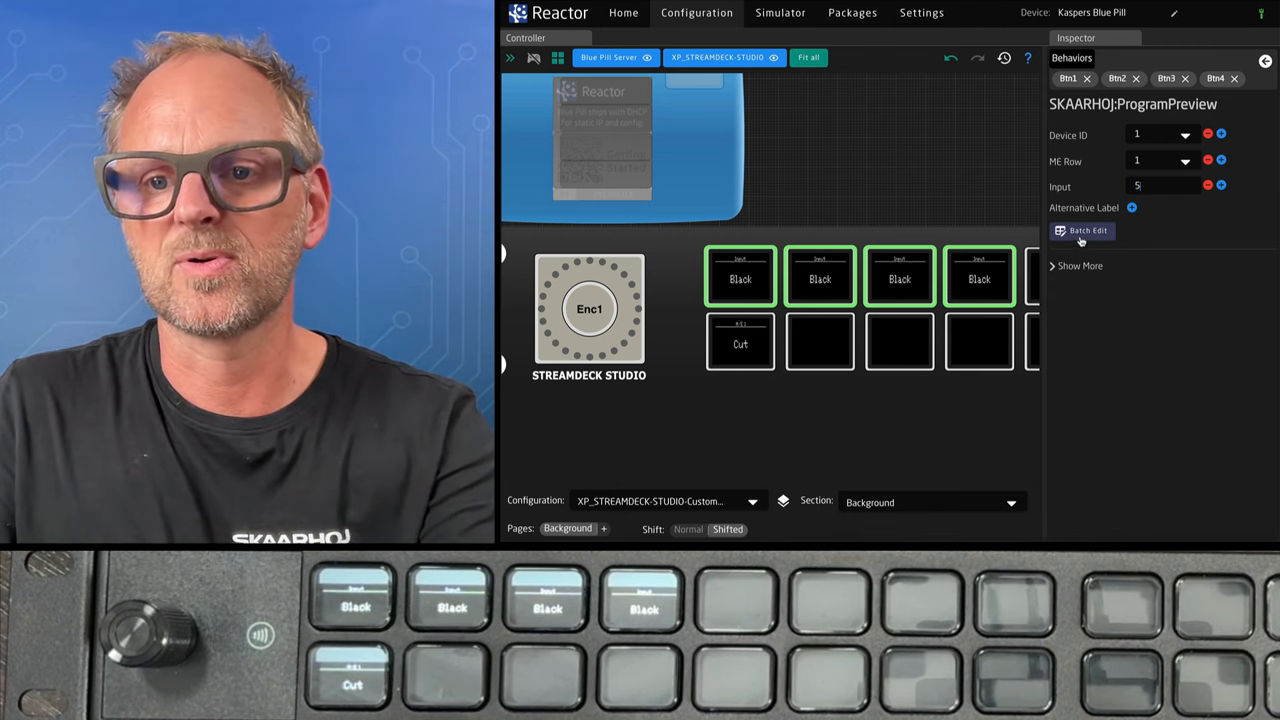
left_click(1081, 231)
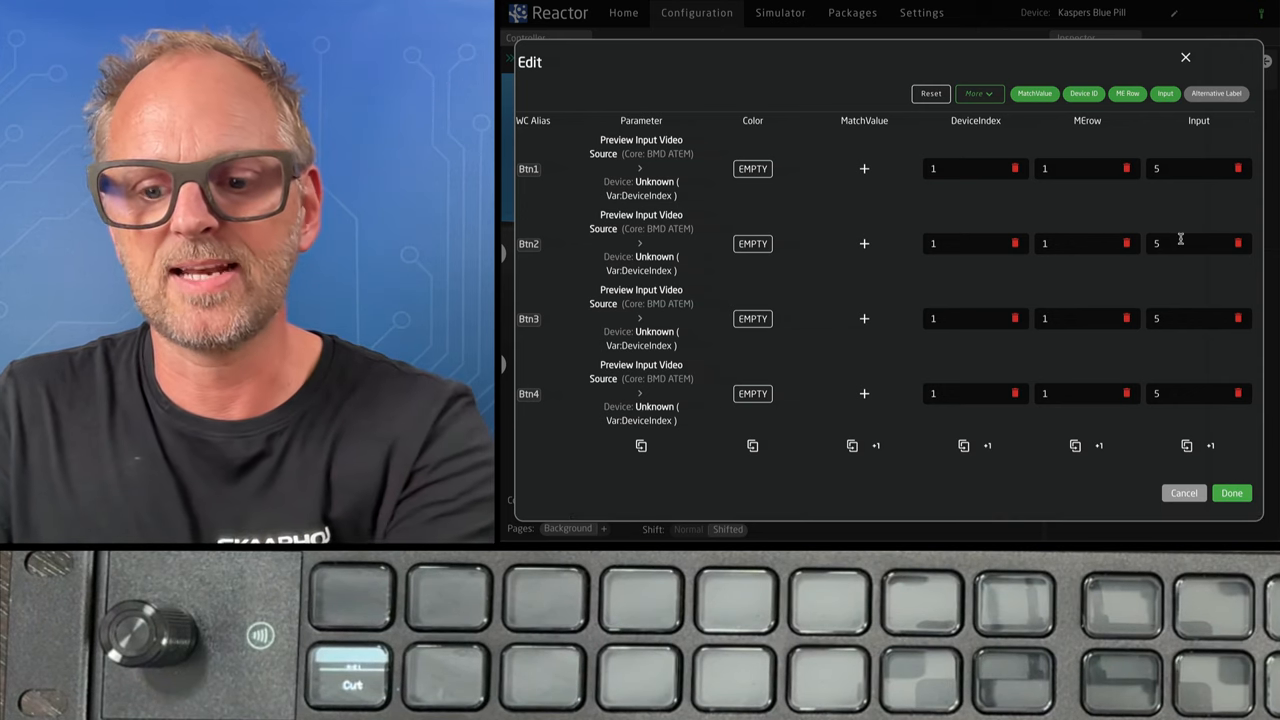
left_click(1211, 445)
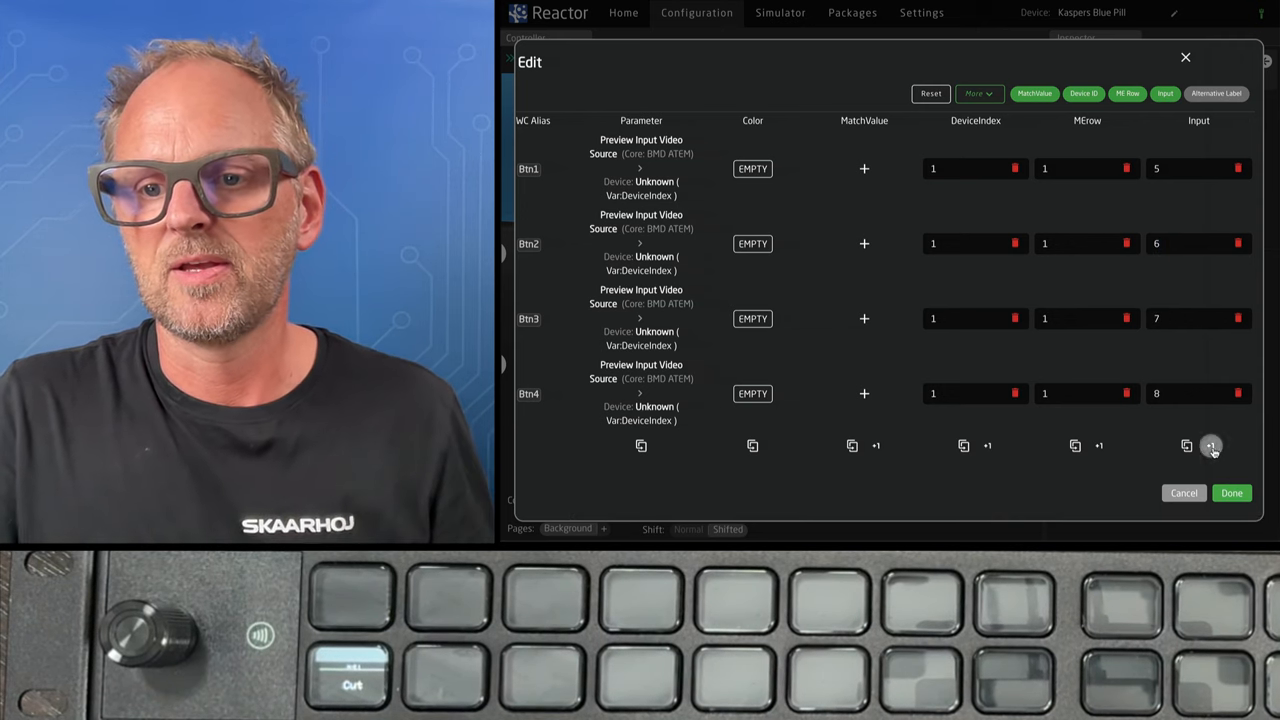
left_click(1231, 492)
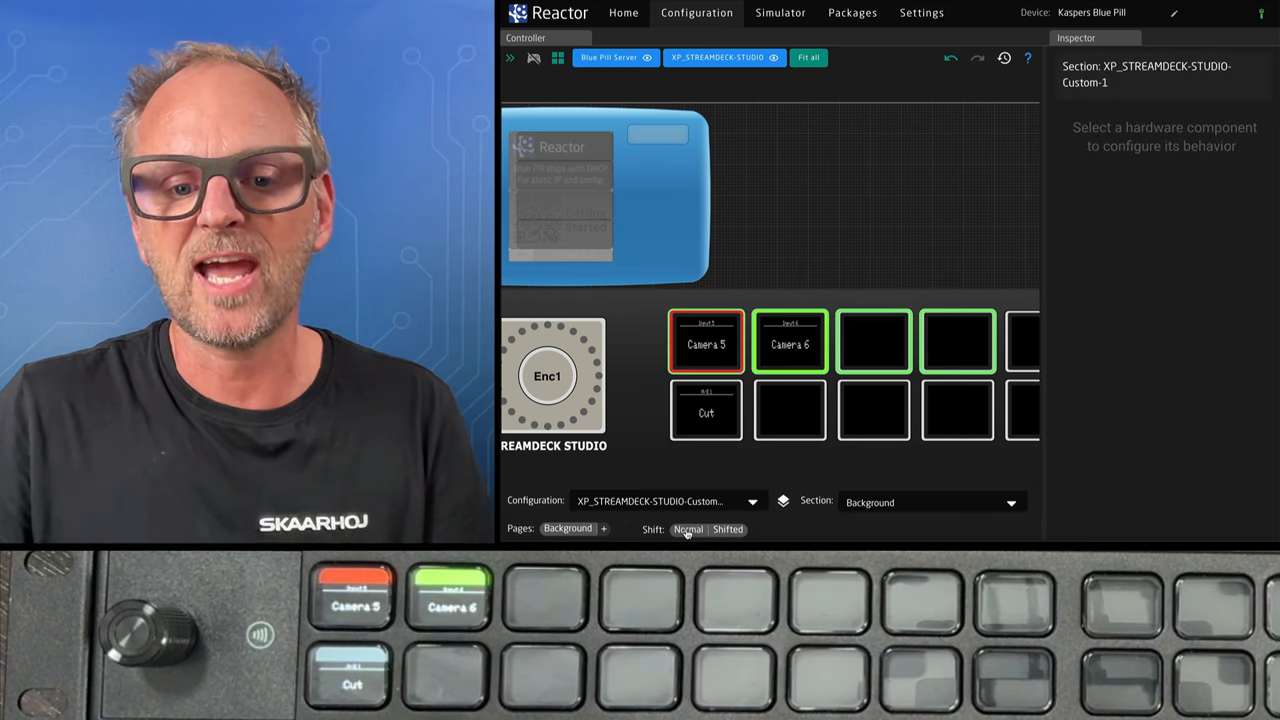
- On the Normal layer, make a bottom-row key a Navigation Shift (Toggle) key, then check the Cut key
left_click(728, 529)
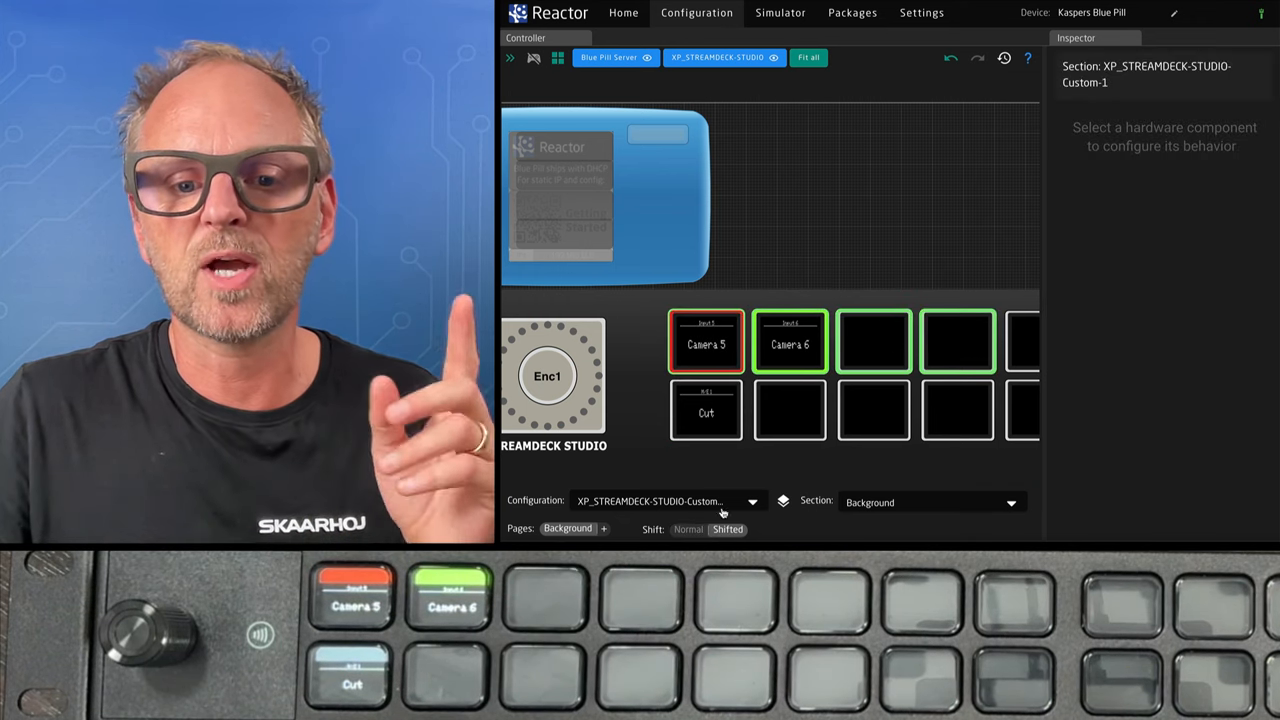
left_click(790, 410)
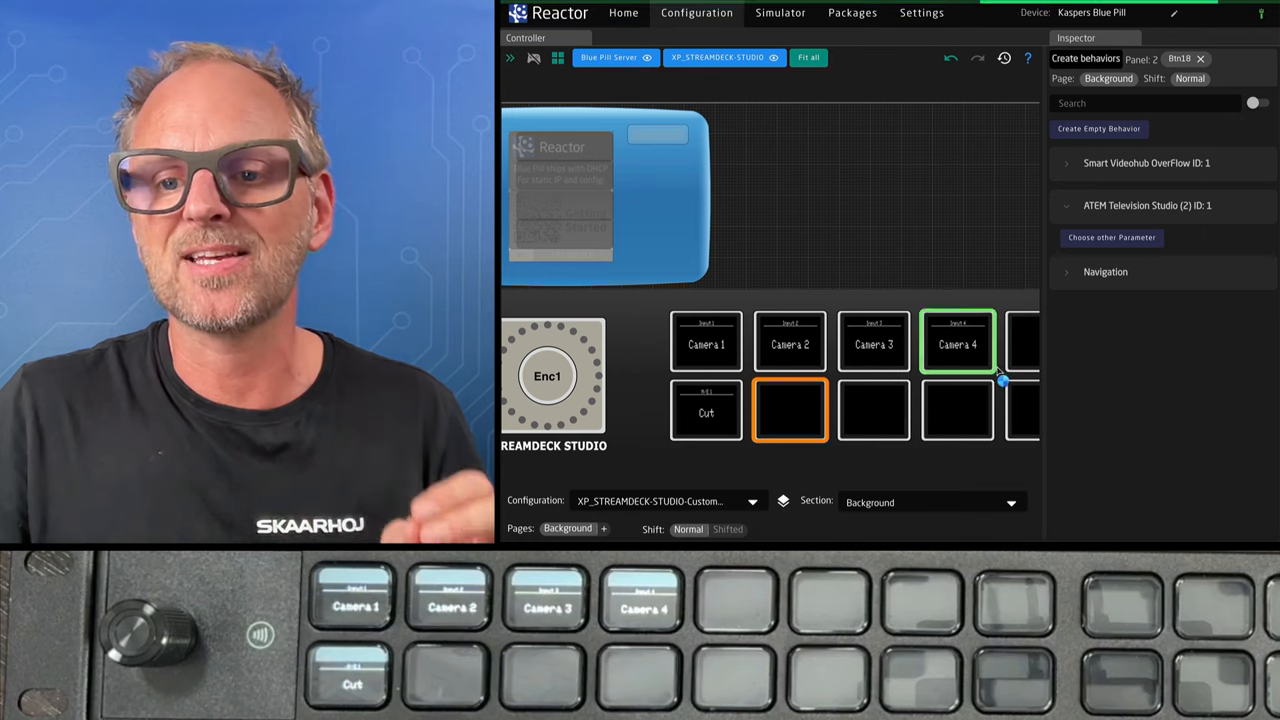
left_click(957, 409)
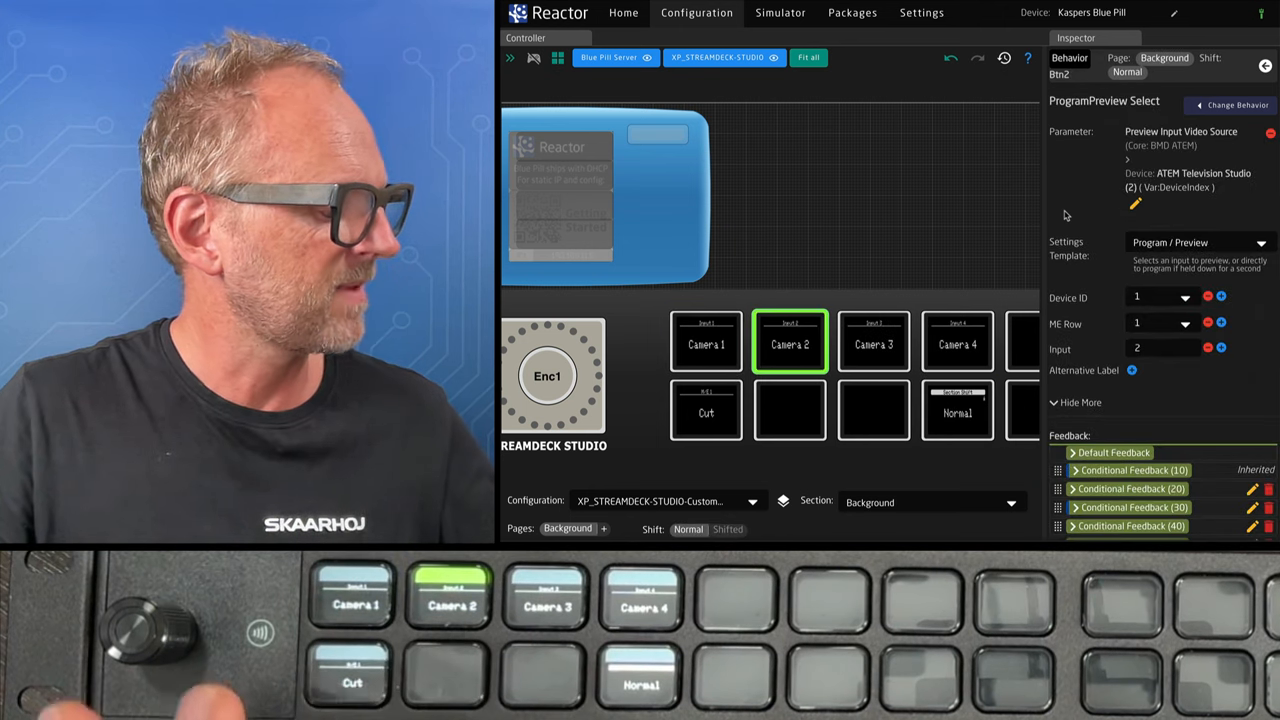
left_click(706, 409)
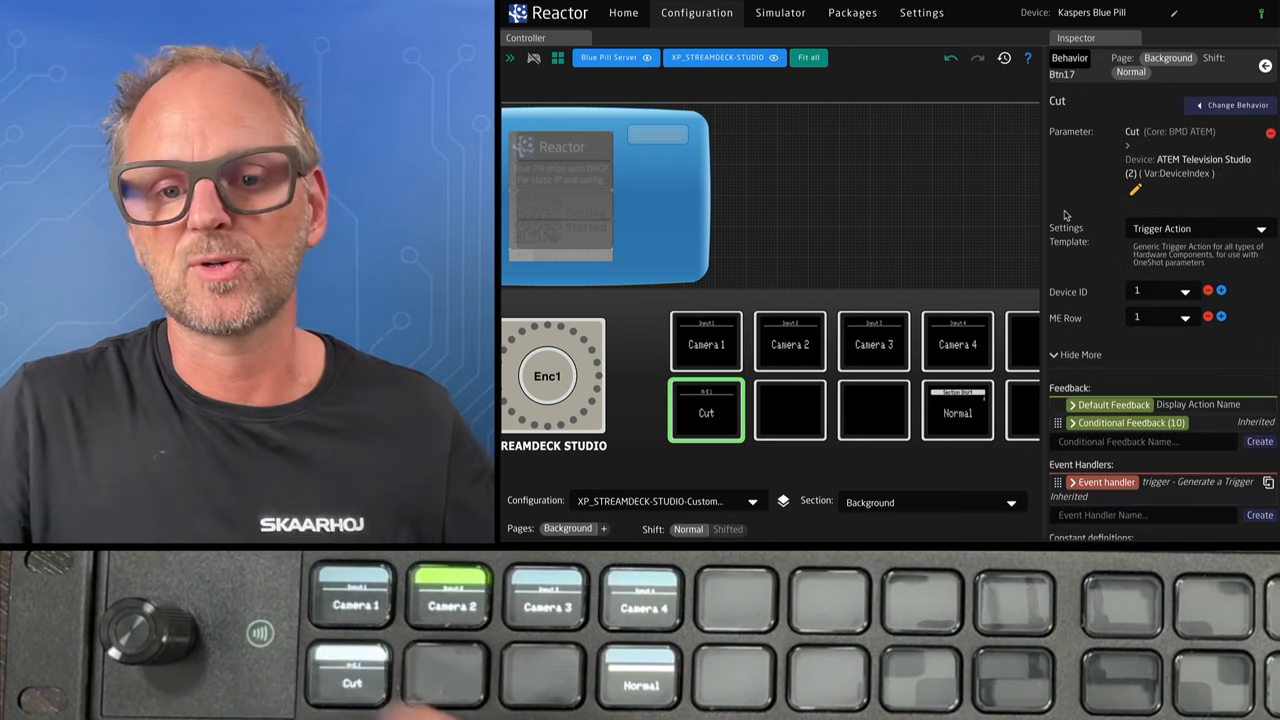
left_click(769, 337)
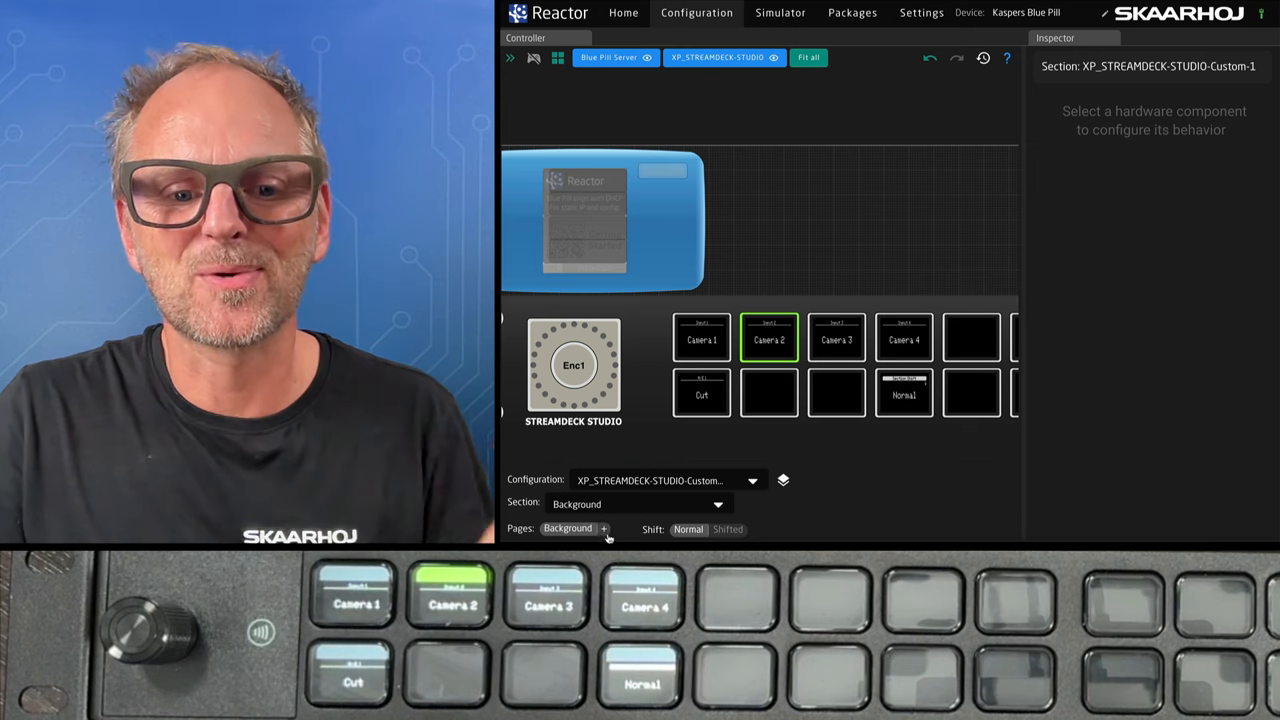
- Create a 'Macros' page and give its first four keys ATEM Macro Run for macros 1–4
left_click(603, 529)
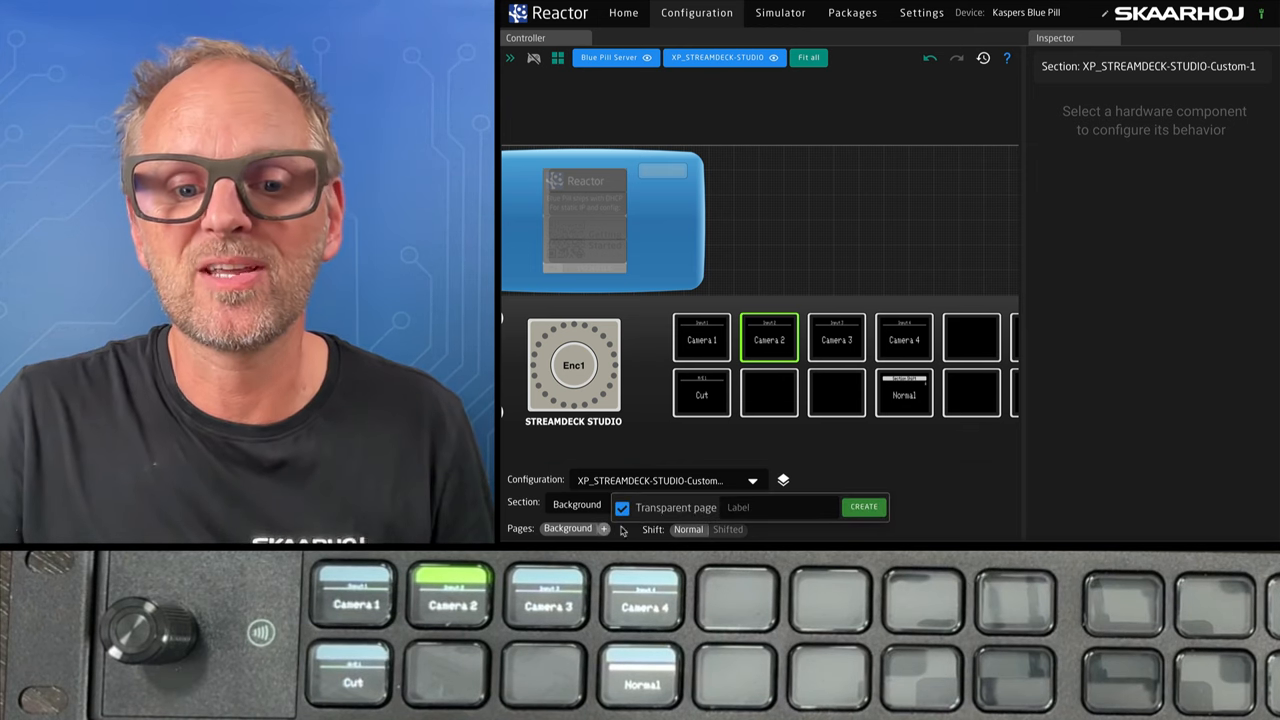
type("Ma")
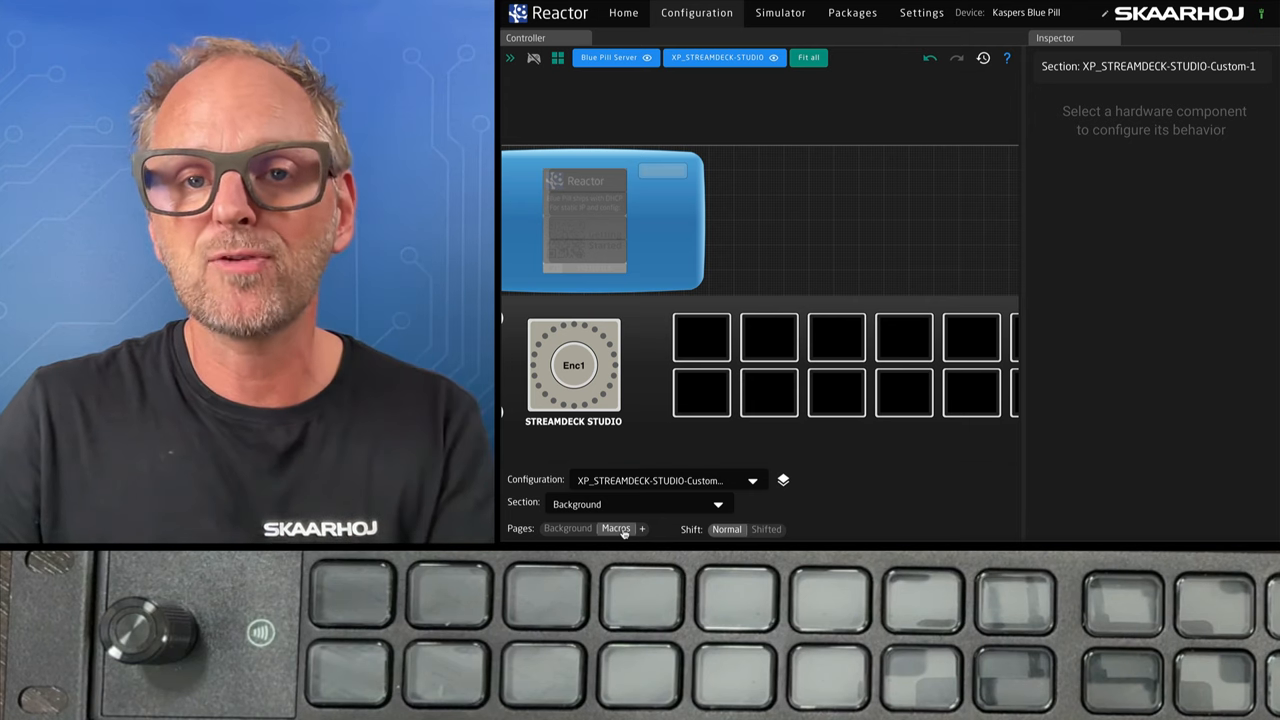
left_click(903, 336)
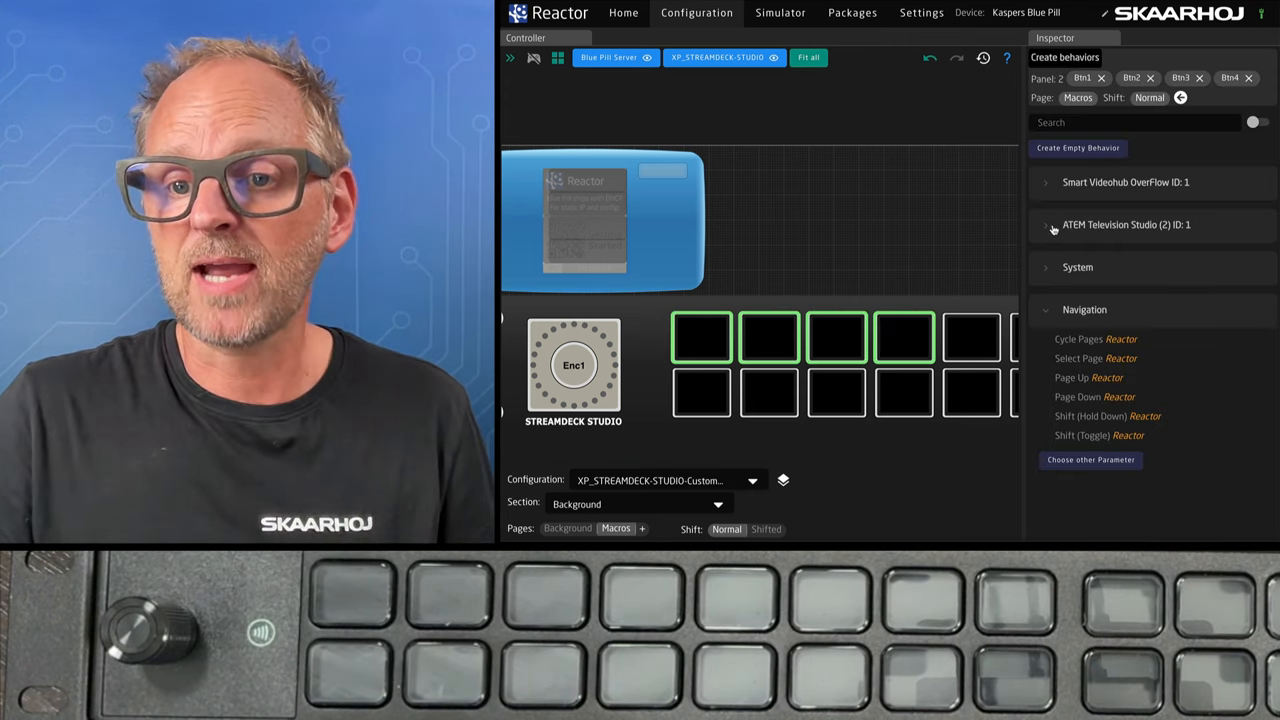
left_click(1046, 224)
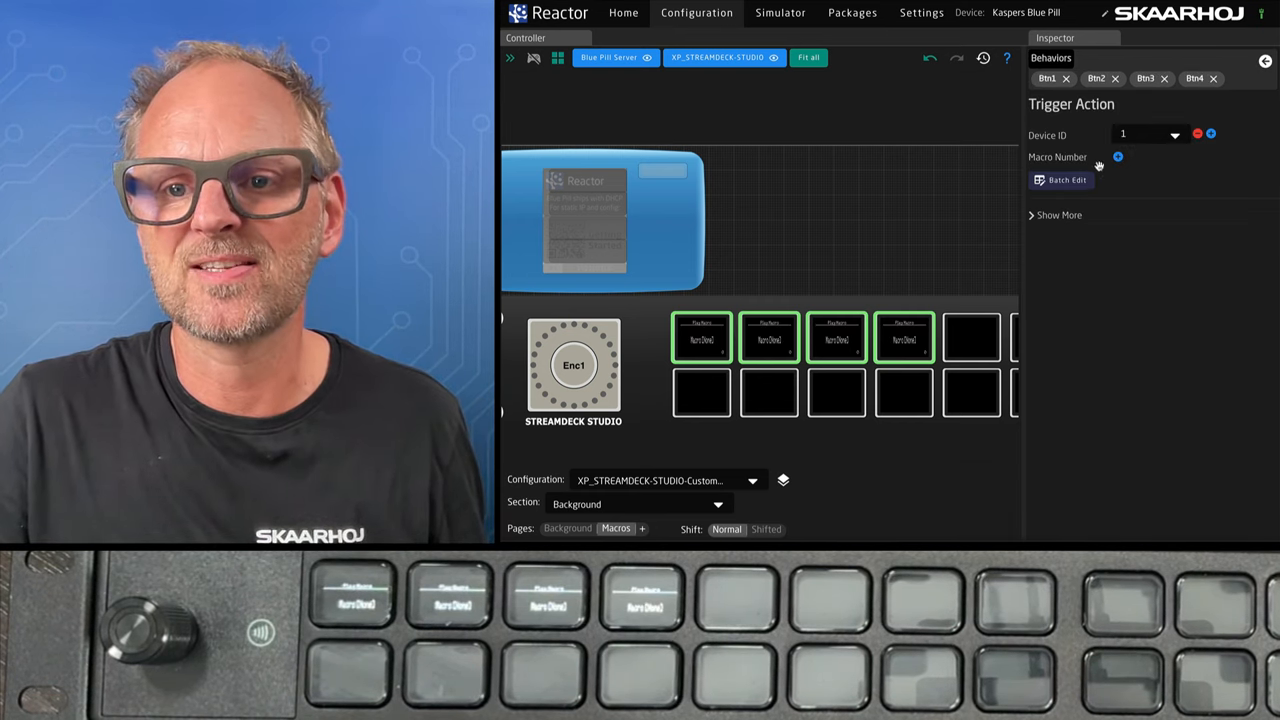
left_click(1060, 180)
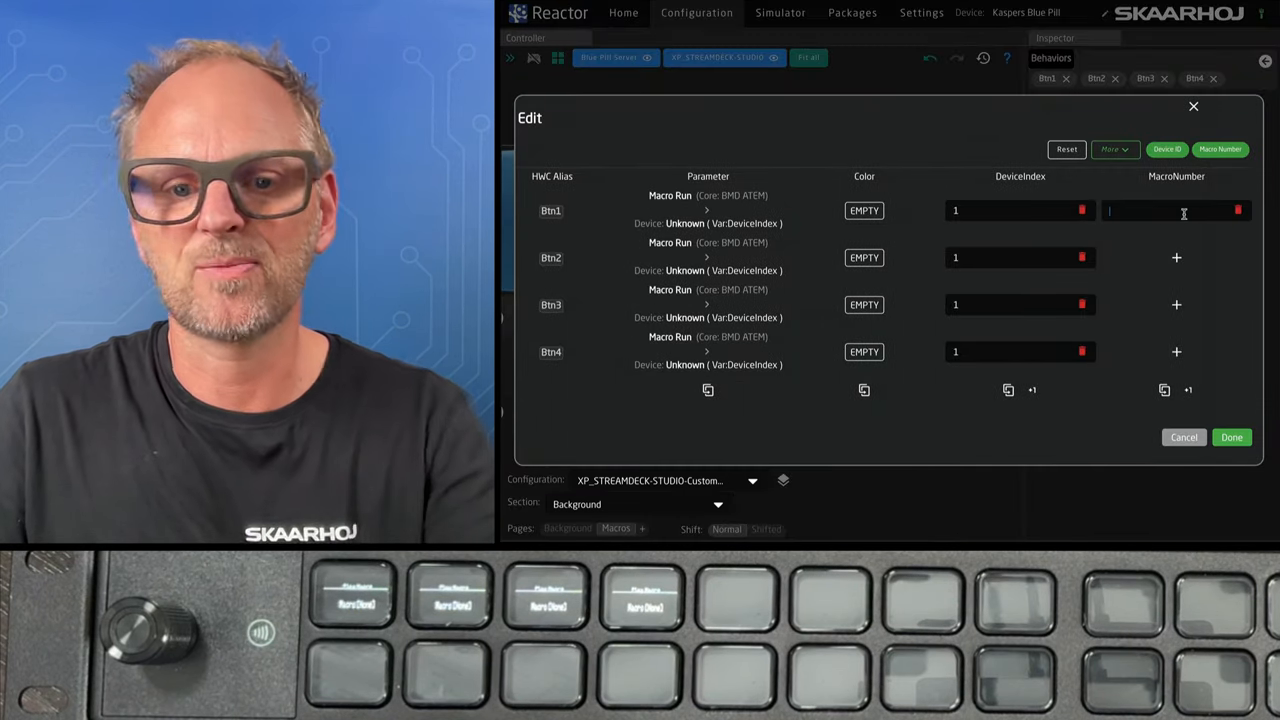
left_click(1188, 390)
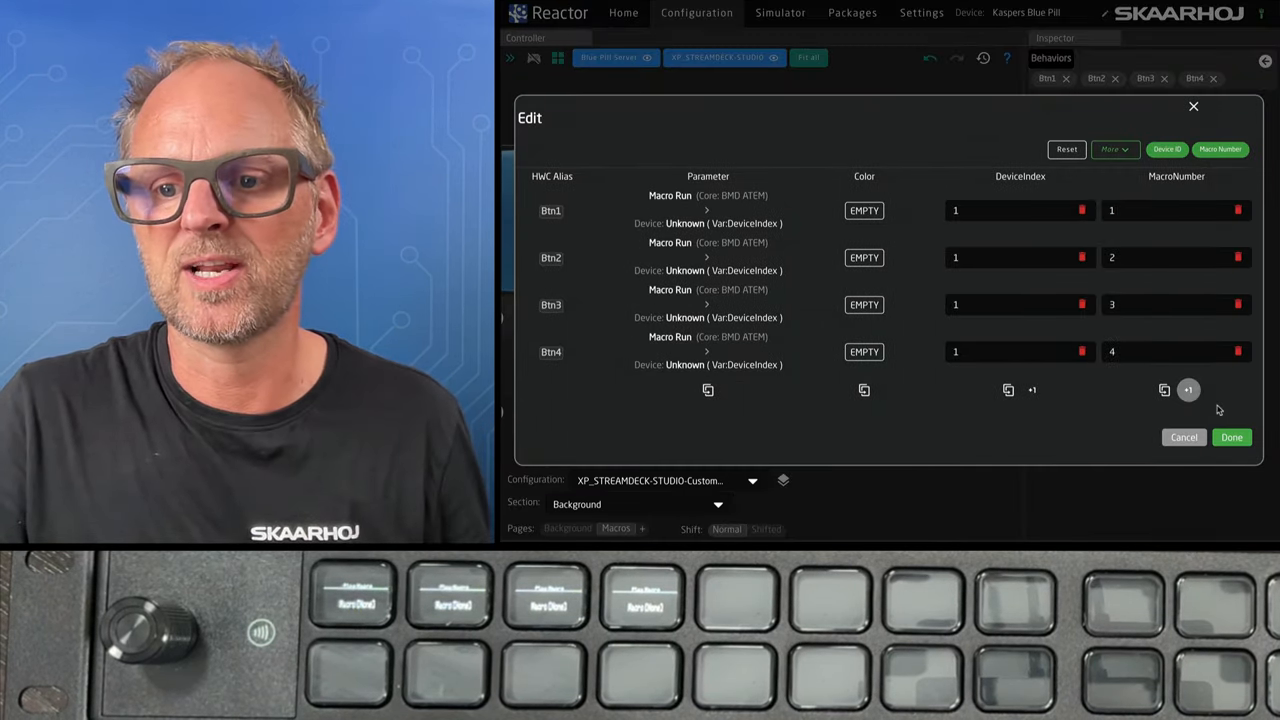
left_click(1231, 437)
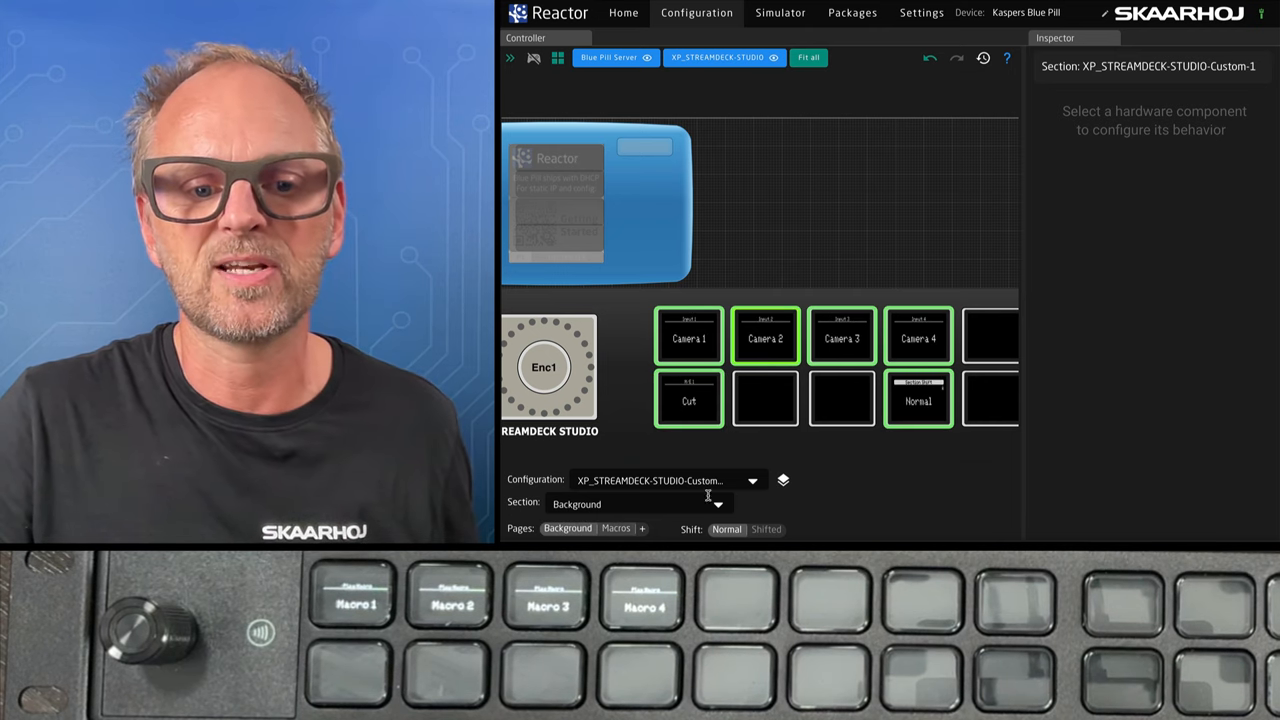
- Set Btn21 on the Background page to Navigation Select Page with value Macros
left_click(993, 398)
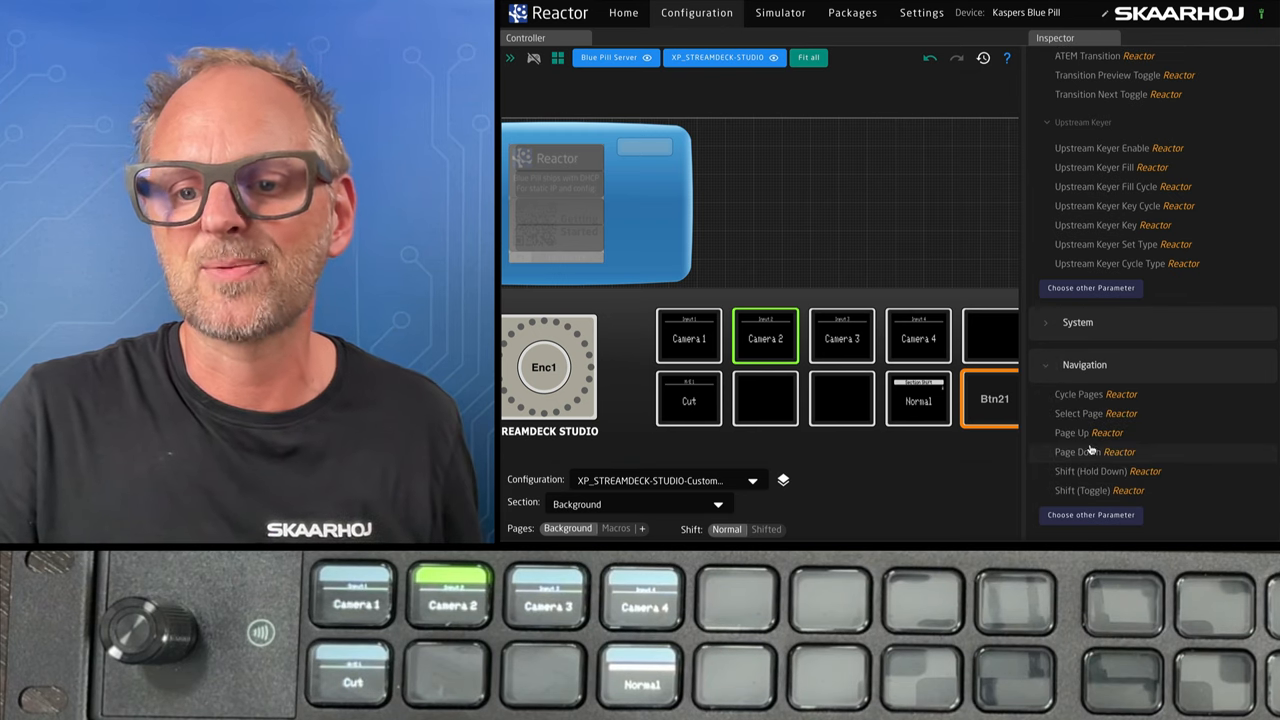
left_click(1078, 413)
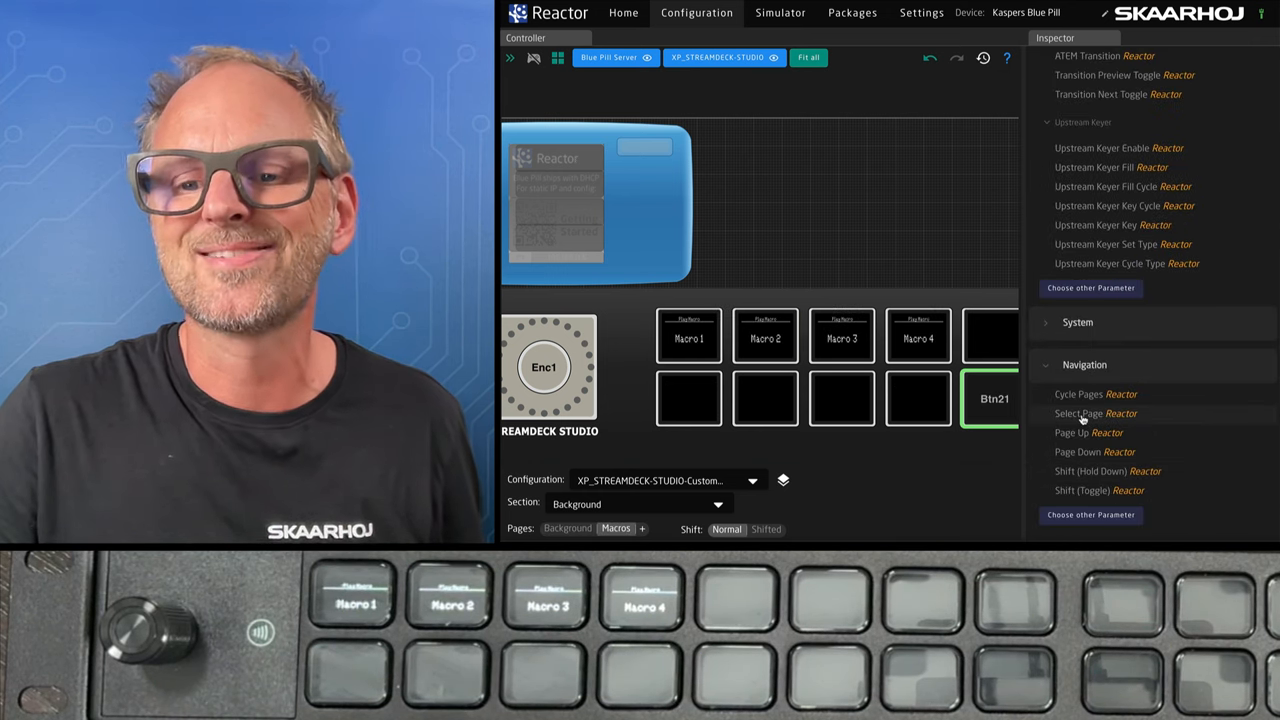
left_click(1078, 413)
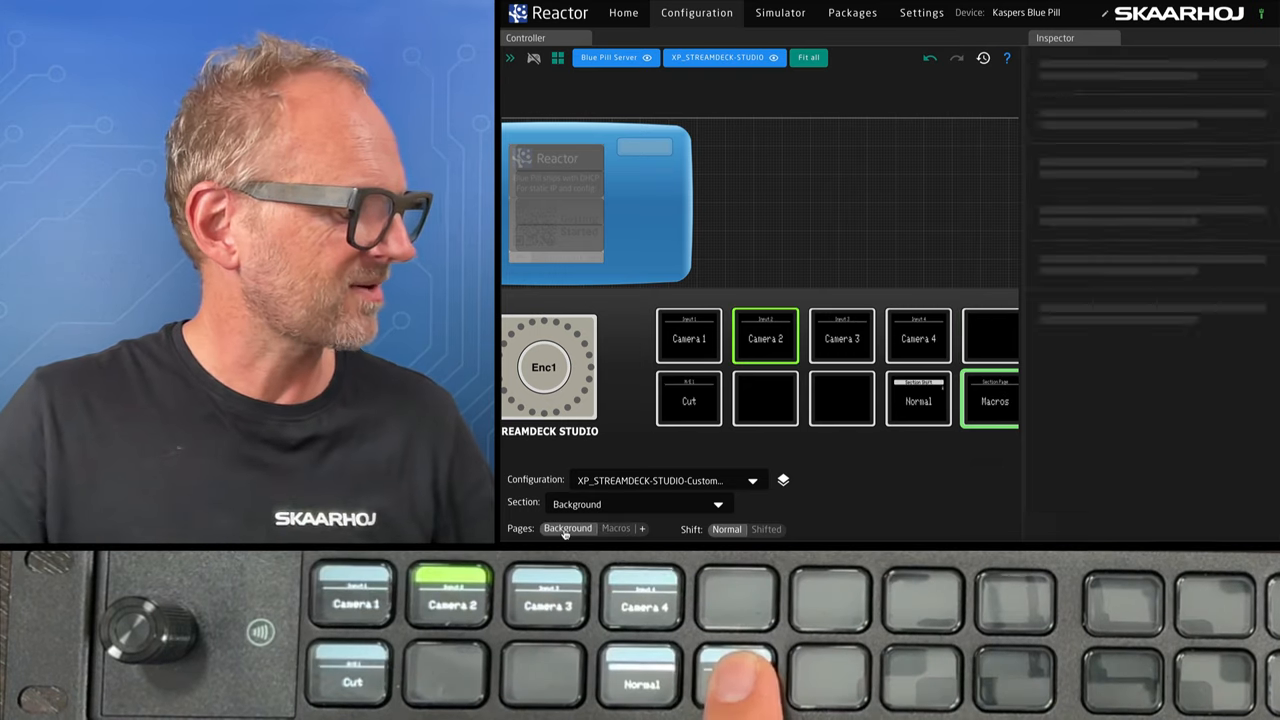
left_click(991, 398)
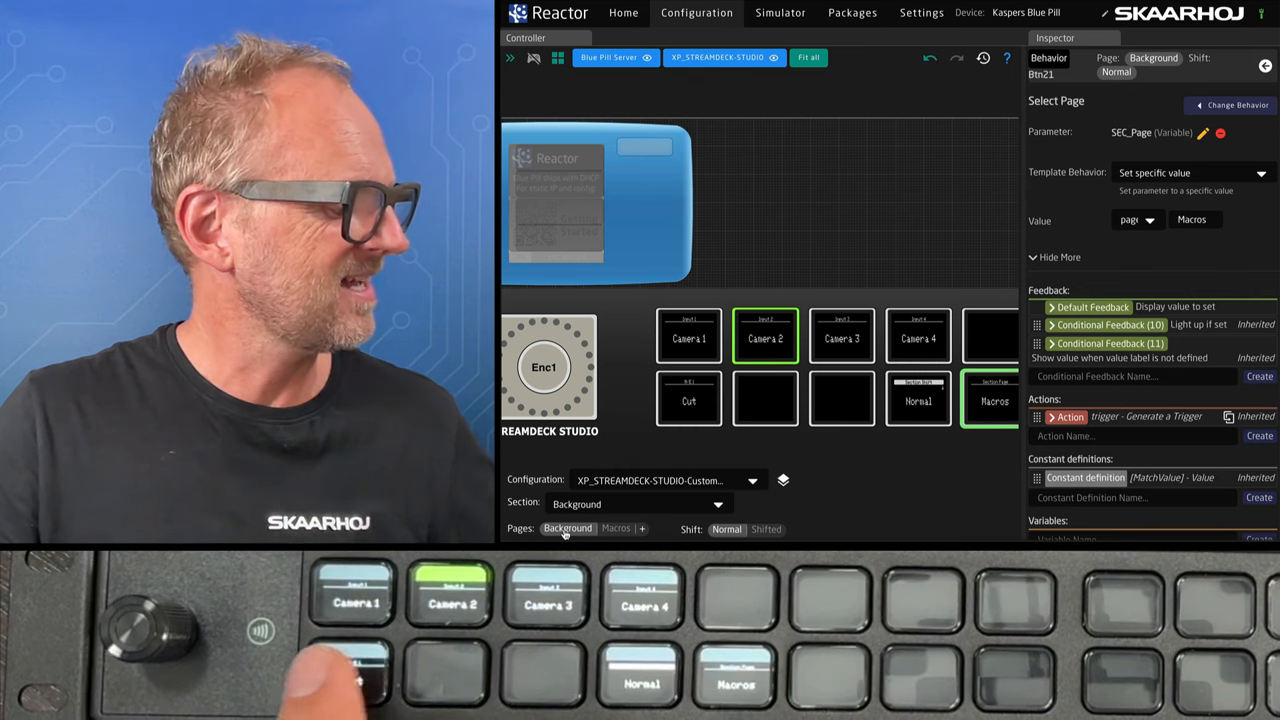
left_click(688, 398)
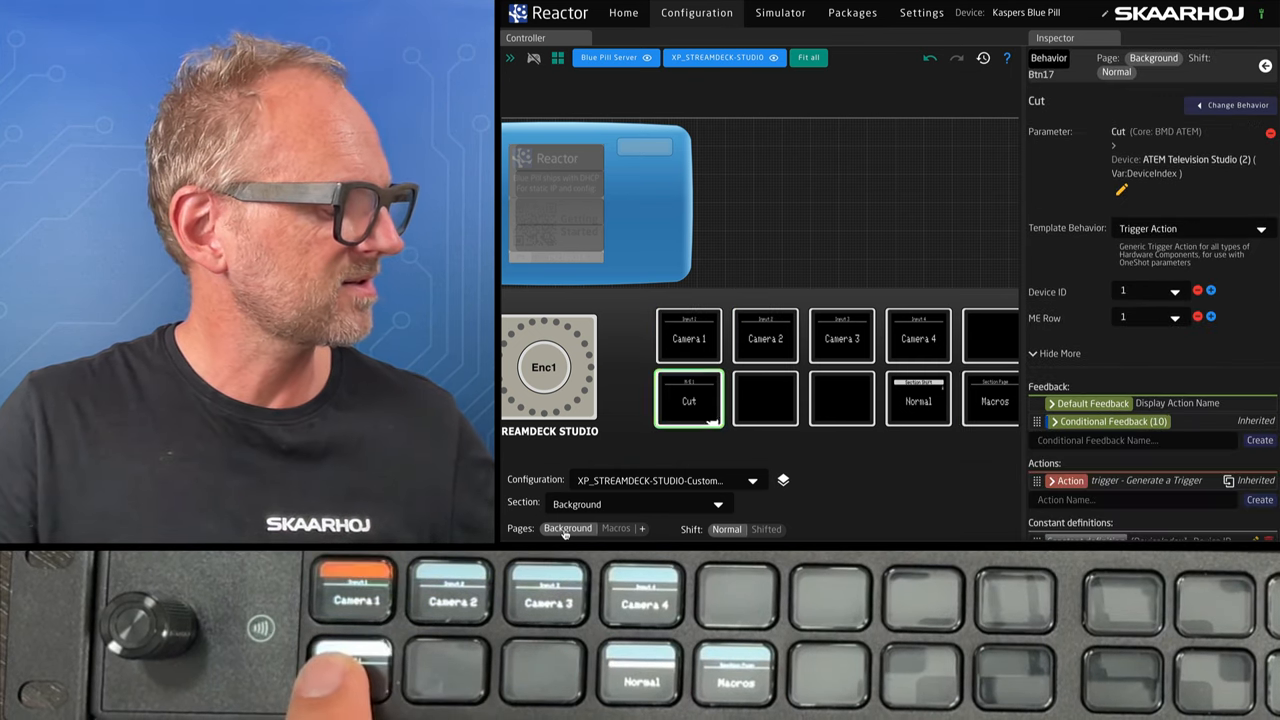